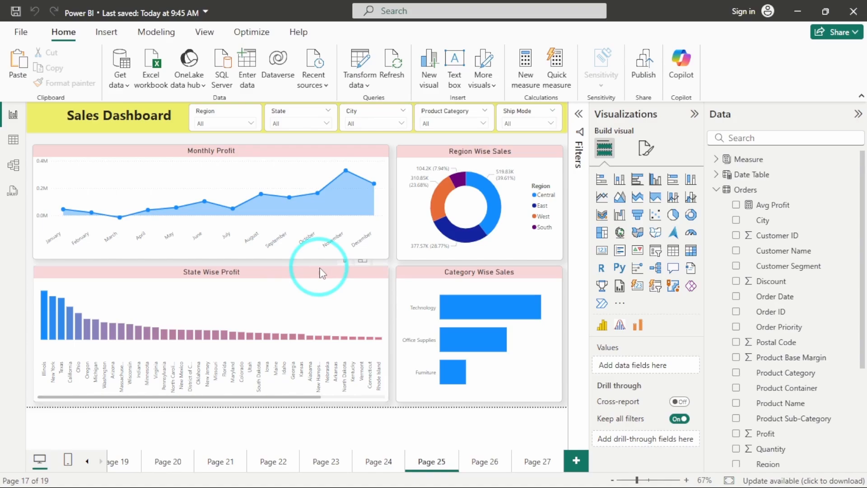
{"action": "mouse_move", "coordinate": [302, 268]}
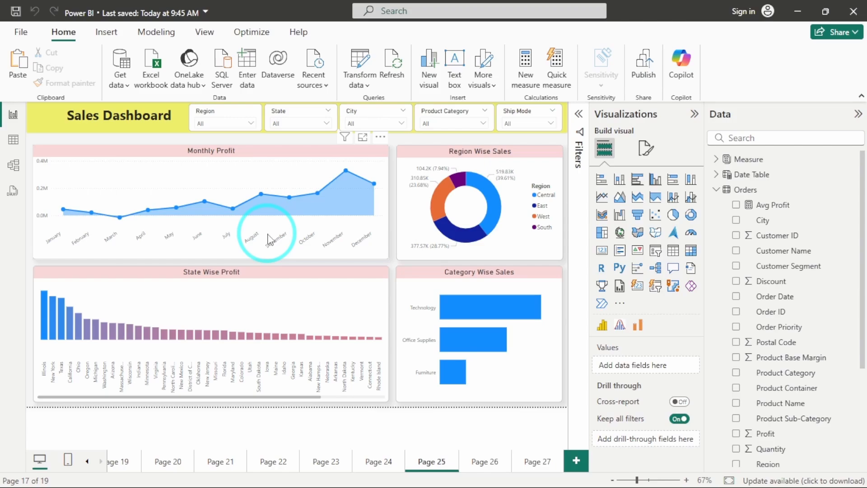
{"action": "mouse_move", "coordinate": [266, 155]}
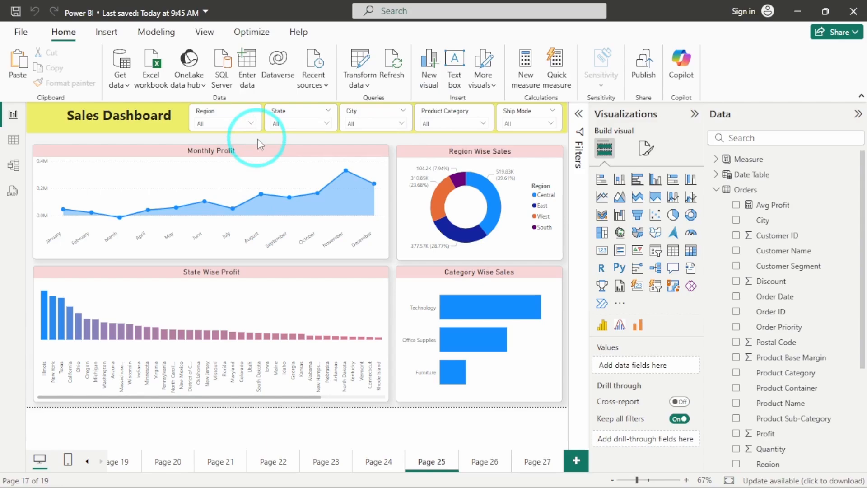
{"action": "mouse_move", "coordinate": [16, 169]}
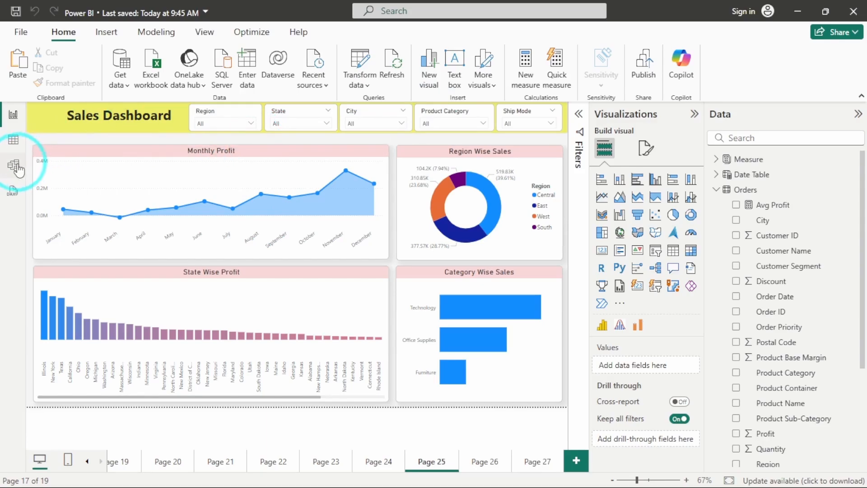
Switch through Model view to Table view and browse the Orders table's 9,426 rows
{"action": "left_click", "coordinate": [13, 165]}
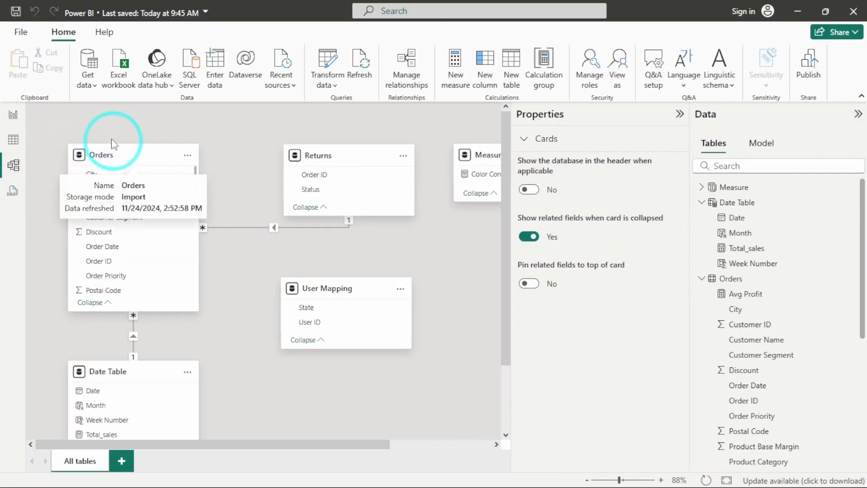
{"action": "mouse_move", "coordinate": [102, 370]}
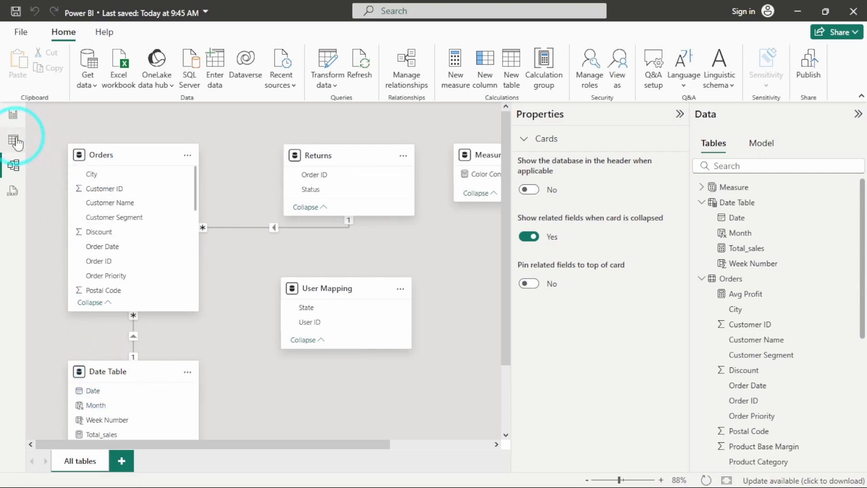
{"action": "left_click", "coordinate": [12, 140]}
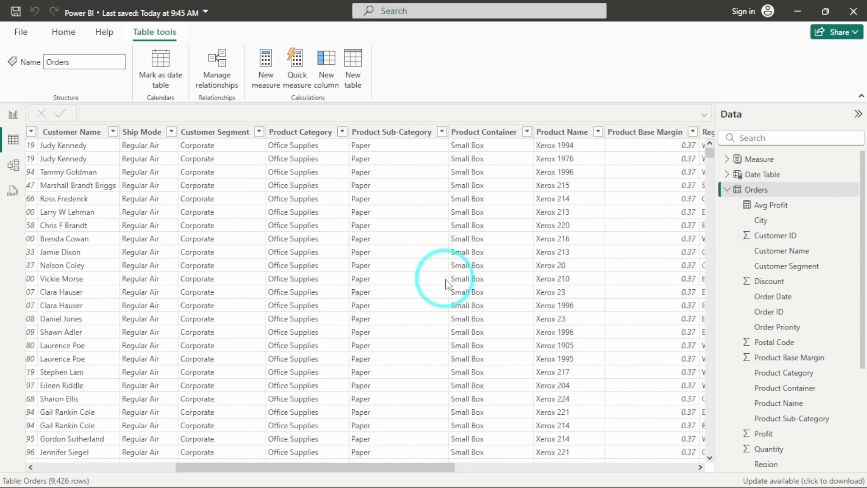
{"action": "scroll", "scroll_direction": "left", "scroll_amount": 3}
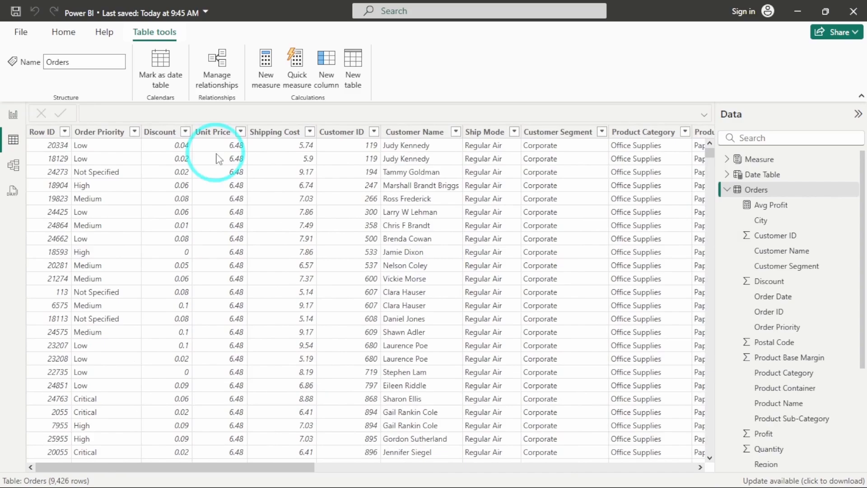
{"action": "mouse_move", "coordinate": [13, 118]}
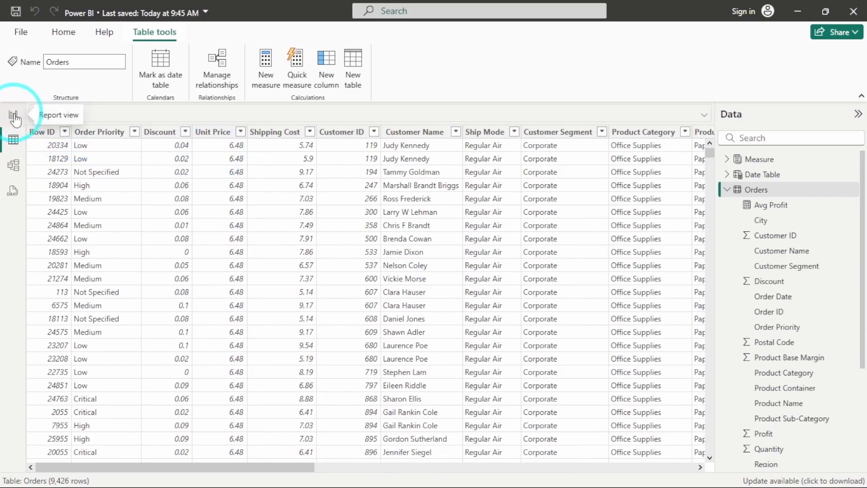
Return to the Sales Dashboard report and show the Modeling ribbon commands
{"action": "left_click", "coordinate": [14, 115]}
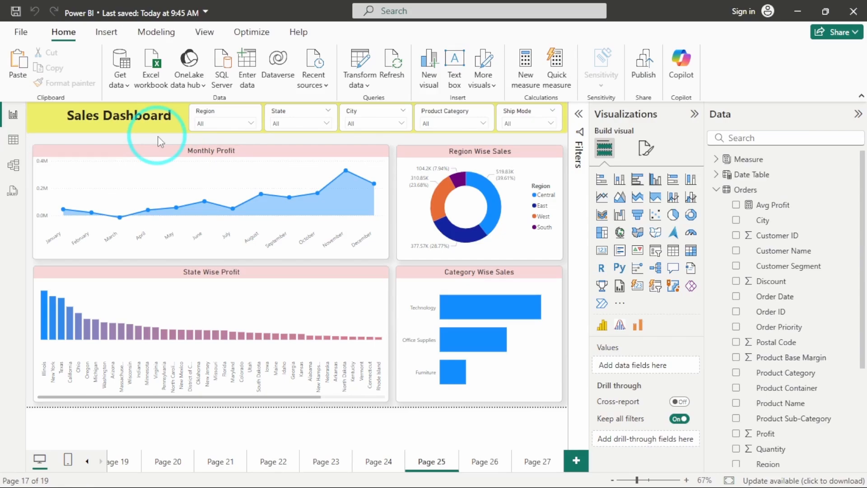
{"action": "mouse_move", "coordinate": [116, 145]}
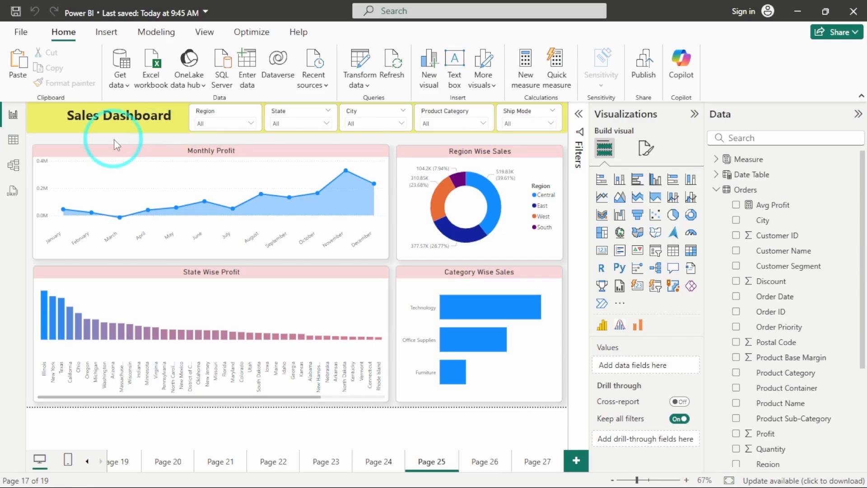
{"action": "mouse_move", "coordinate": [140, 145]}
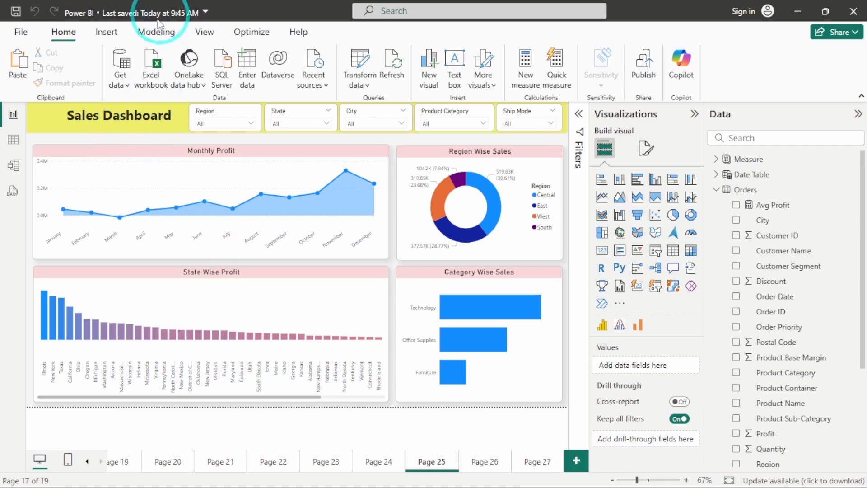
{"action": "left_click", "coordinate": [156, 32]}
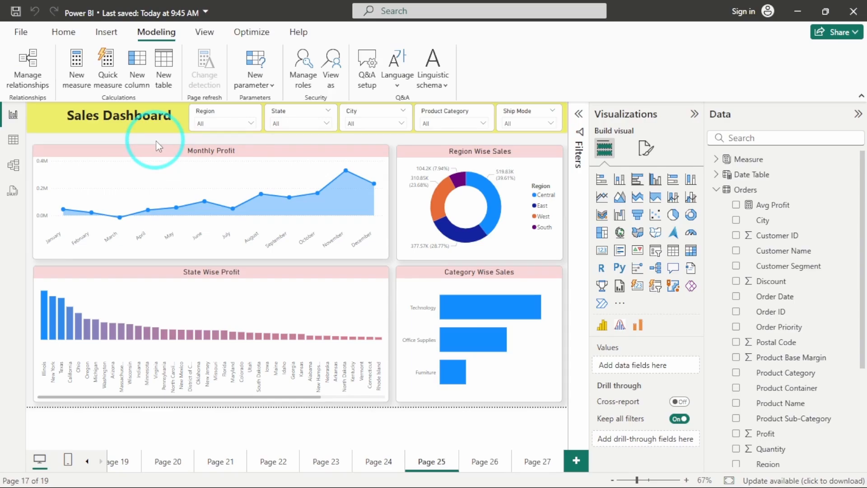
{"action": "mouse_move", "coordinate": [303, 66]}
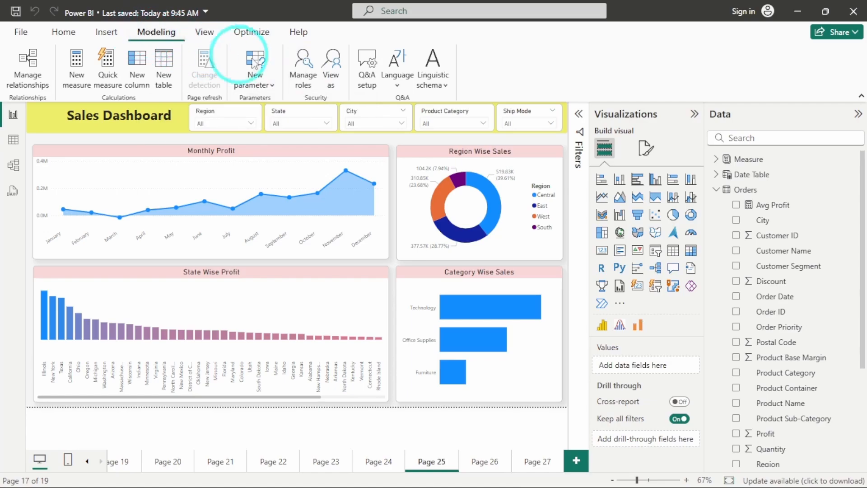
Create a new security role named Static RLS in Manage roles and review its tables
{"action": "left_click", "coordinate": [303, 66]}
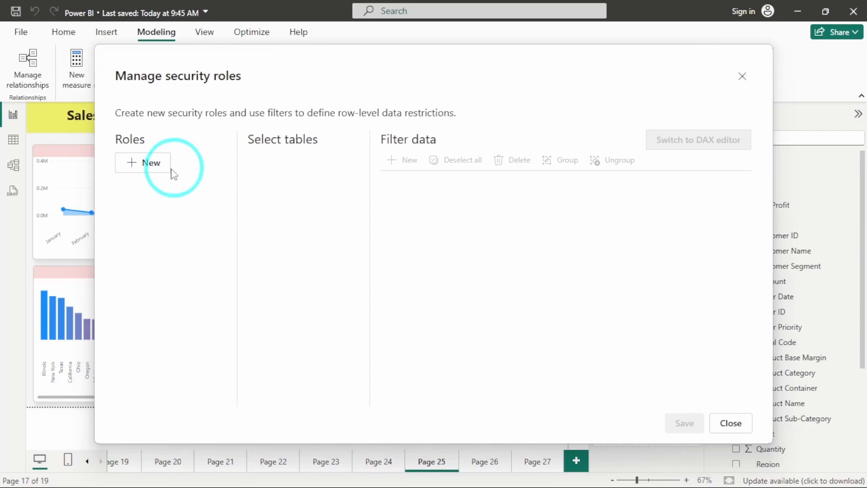
{"action": "left_click", "coordinate": [143, 161]}
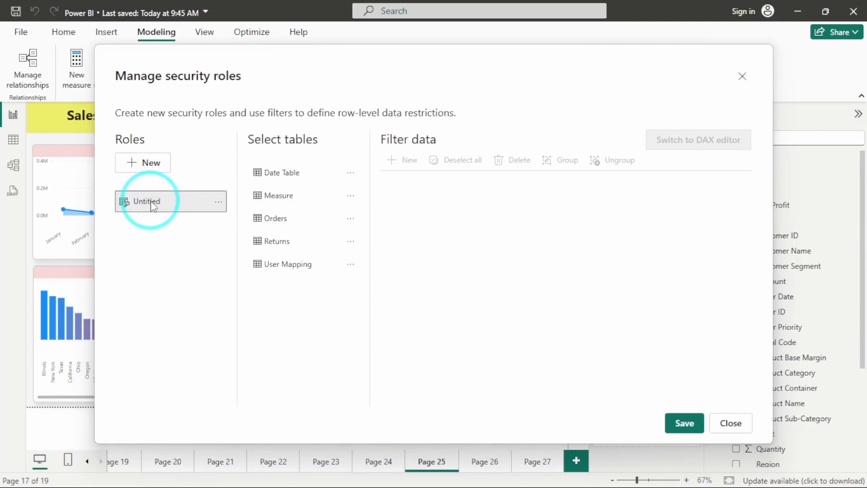
{"action": "double_click", "coordinate": [147, 200]}
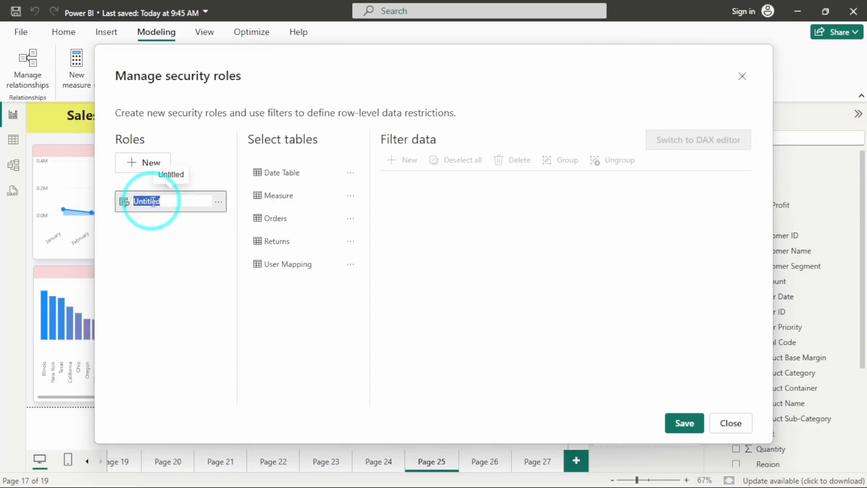
{"action": "type", "text": "State"}
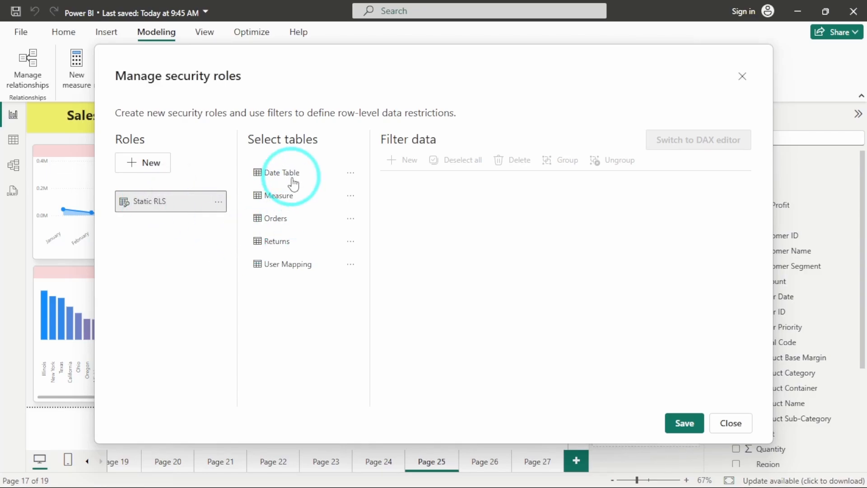
{"action": "left_click", "coordinate": [279, 195]}
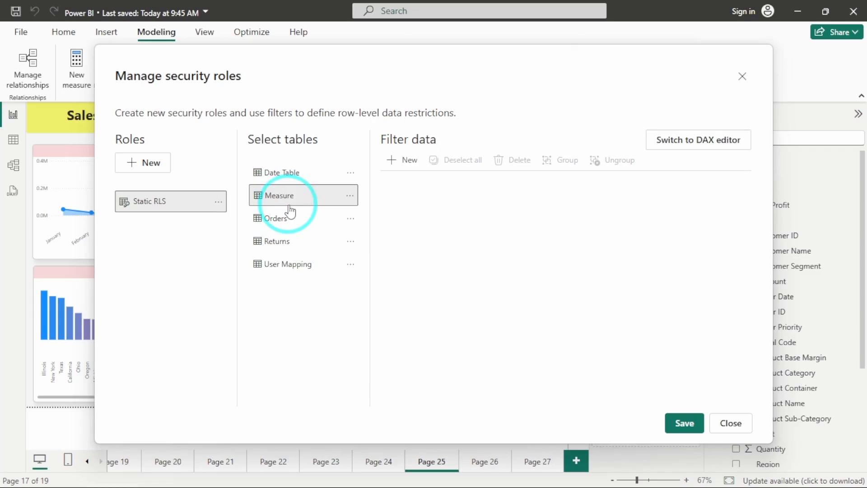
{"action": "left_click", "coordinate": [288, 264]}
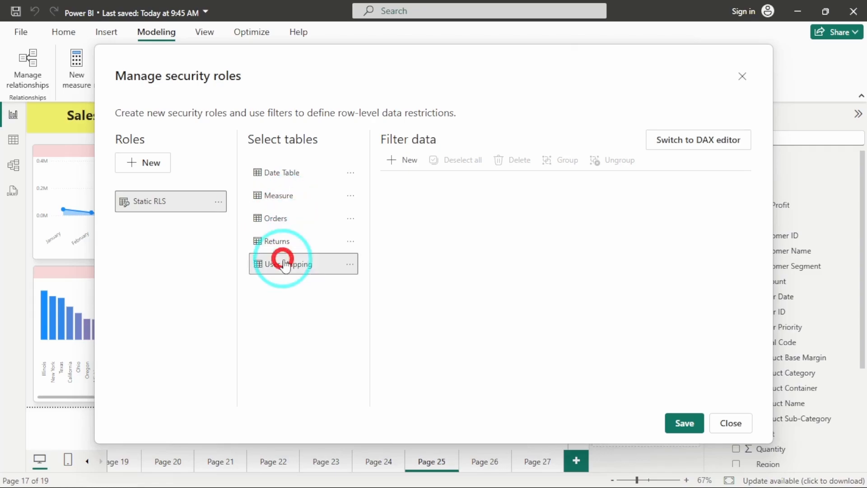
{"action": "mouse_move", "coordinate": [287, 182]}
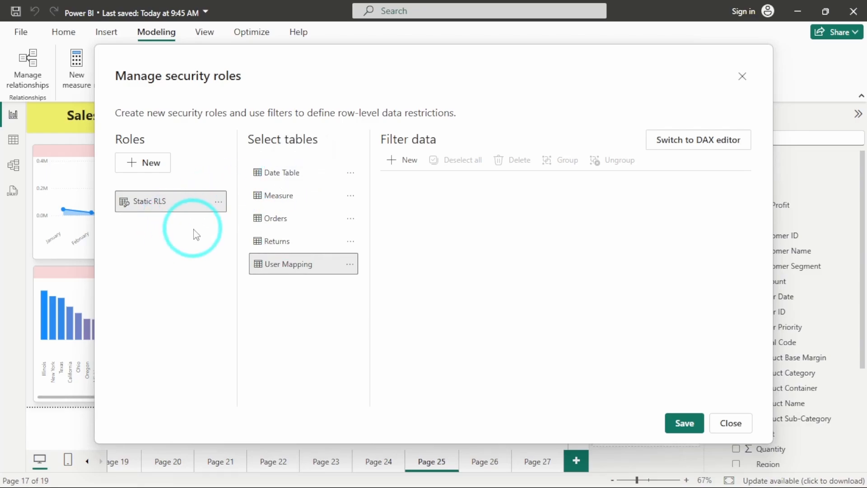
{"action": "mouse_move", "coordinate": [293, 237]}
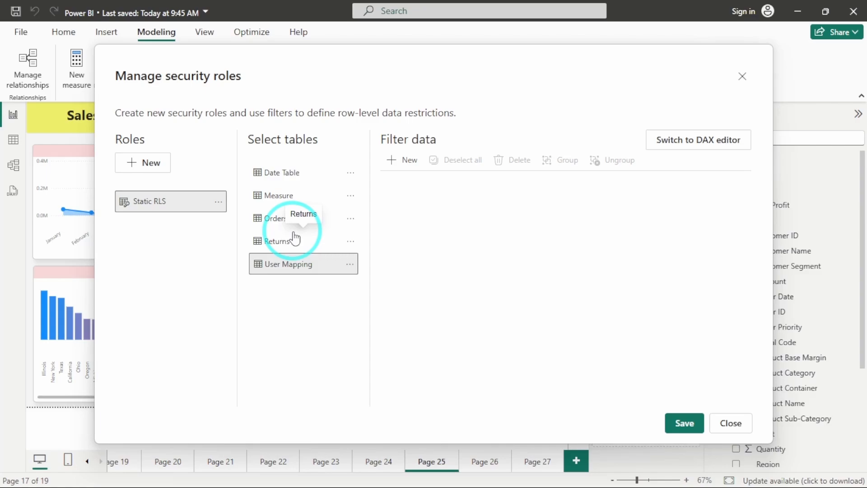
{"action": "mouse_move", "coordinate": [268, 224]}
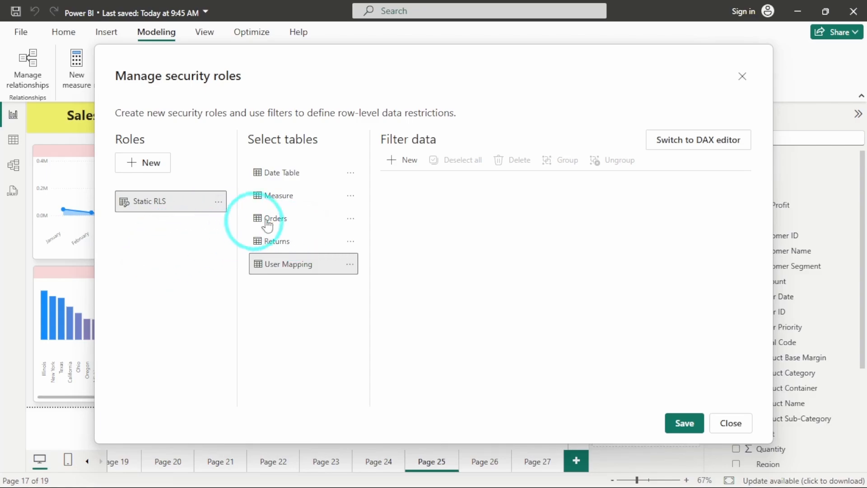
Filter Static RLS on Orders where State or Province equals New York, save and close
{"action": "left_click", "coordinate": [275, 218]}
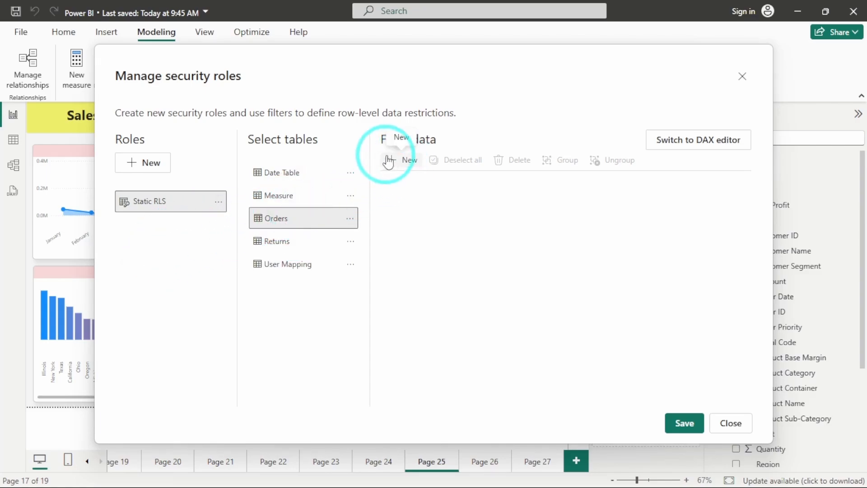
{"action": "left_click", "coordinate": [401, 161]}
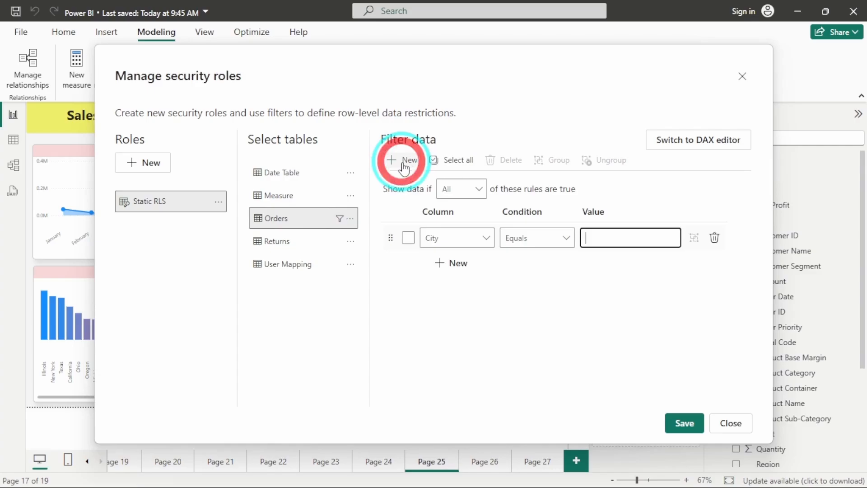
{"action": "mouse_move", "coordinate": [486, 243]}
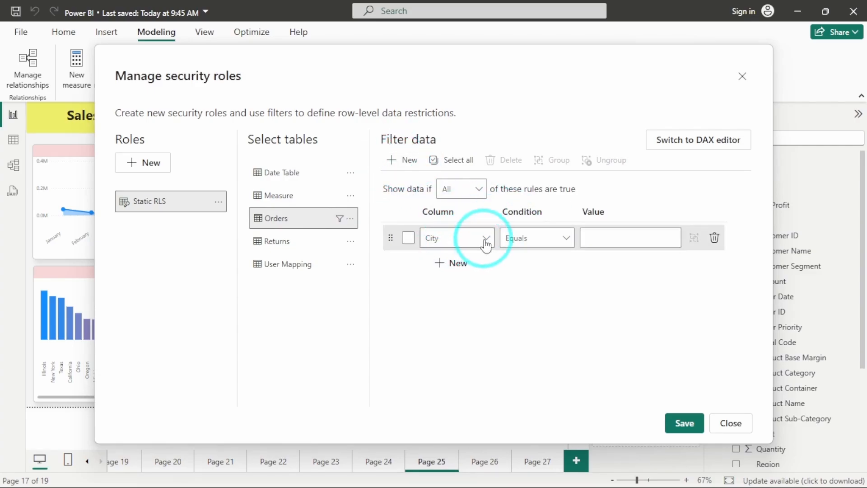
{"action": "left_click", "coordinate": [486, 238]}
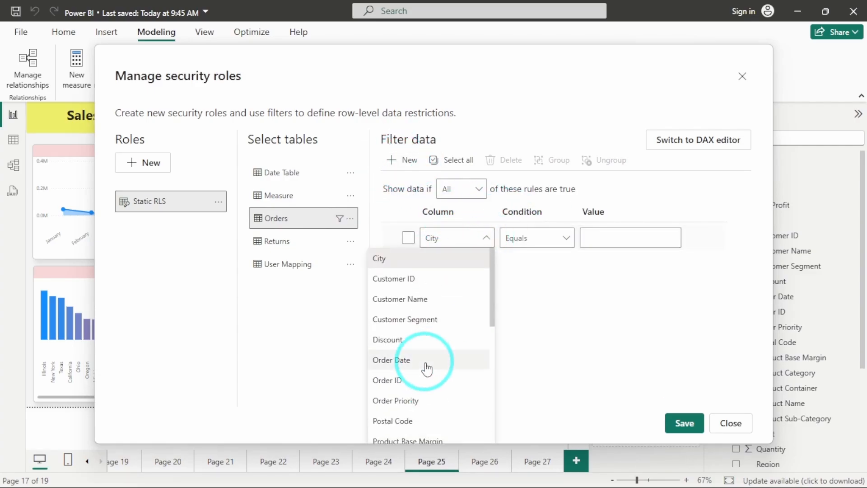
{"action": "scroll", "scroll_direction": "down", "scroll_amount": 3}
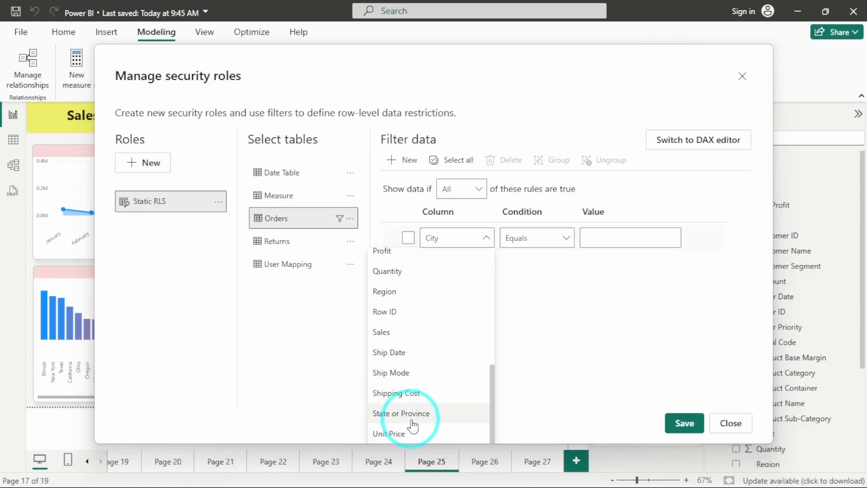
{"action": "left_click", "coordinate": [401, 413]}
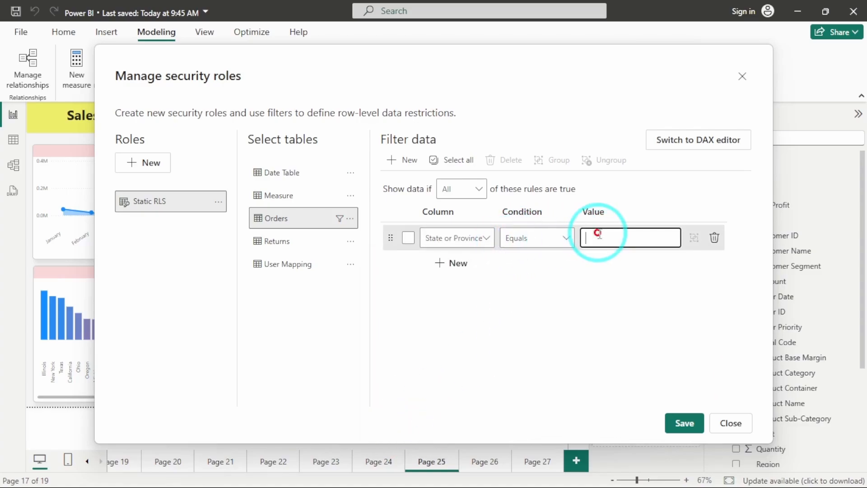
{"action": "type", "text": "New Y"}
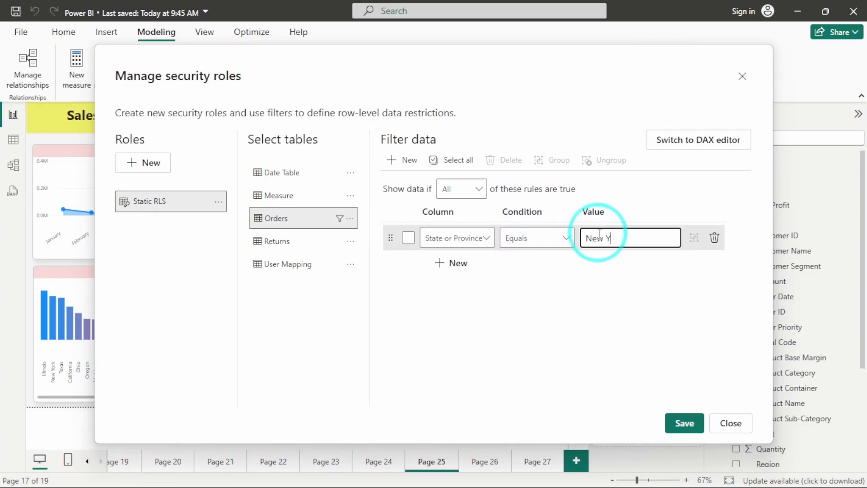
{"action": "type", "text": "ork"}
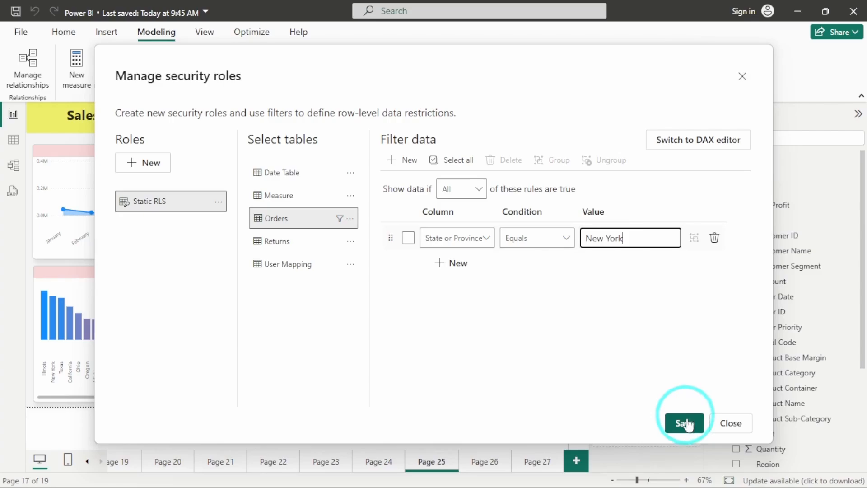
{"action": "left_click", "coordinate": [683, 423]}
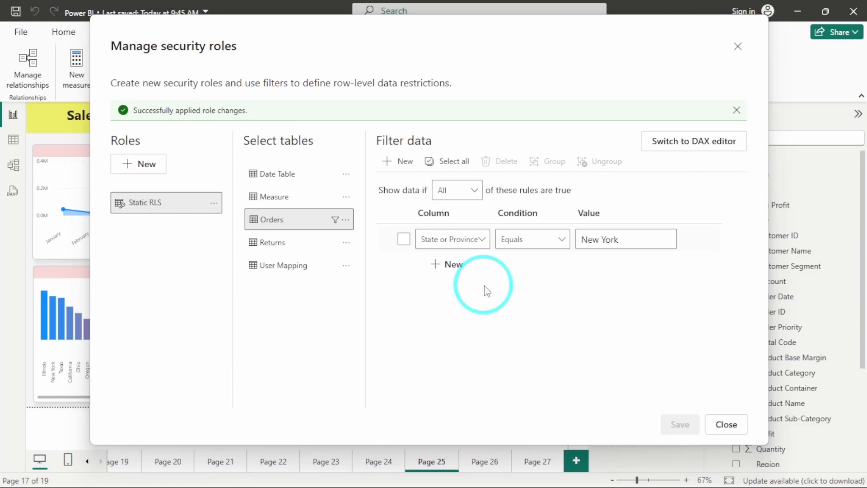
{"action": "left_click", "coordinate": [727, 425]}
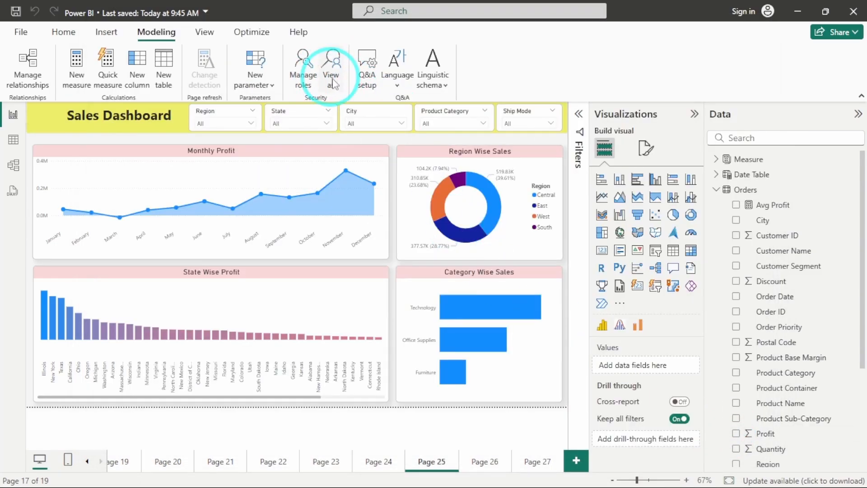
View the dashboard as the Static RLS role, showing only New York data
{"action": "left_click", "coordinate": [330, 65]}
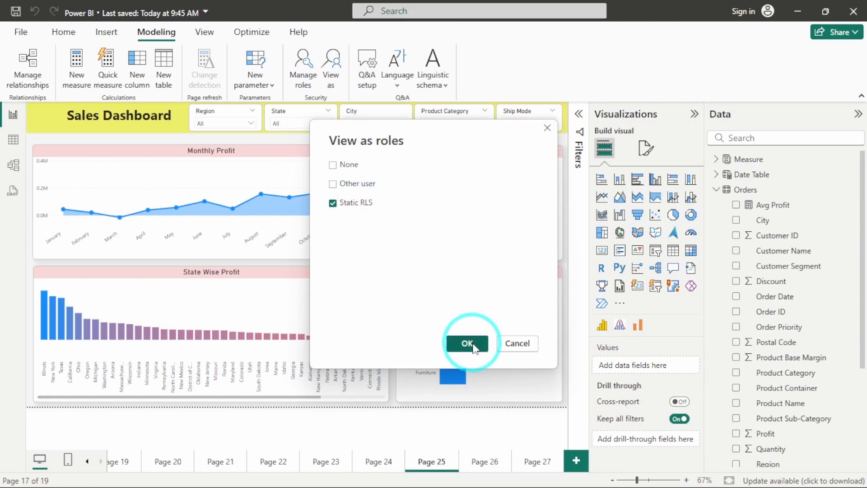
{"action": "left_click", "coordinate": [466, 343]}
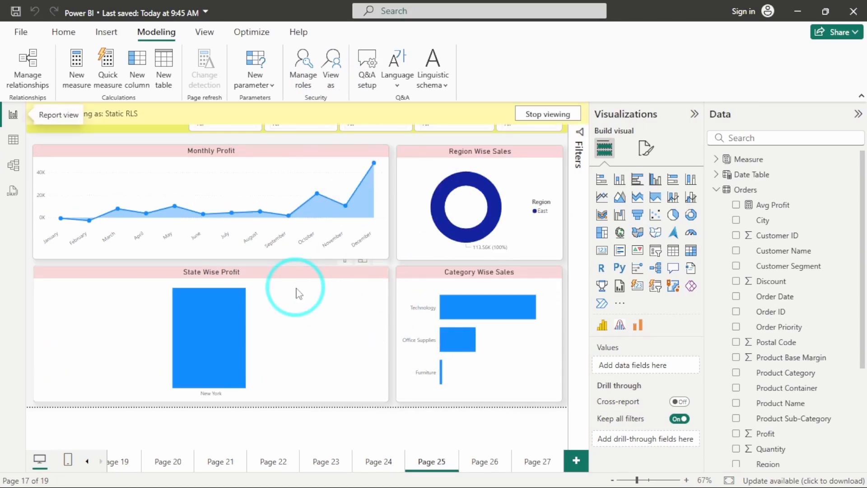
{"action": "mouse_move", "coordinate": [261, 365]}
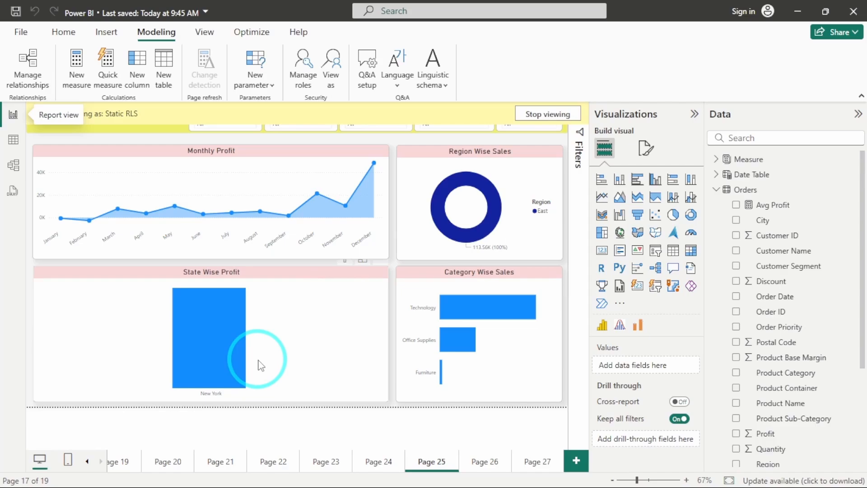
{"action": "mouse_move", "coordinate": [264, 154]}
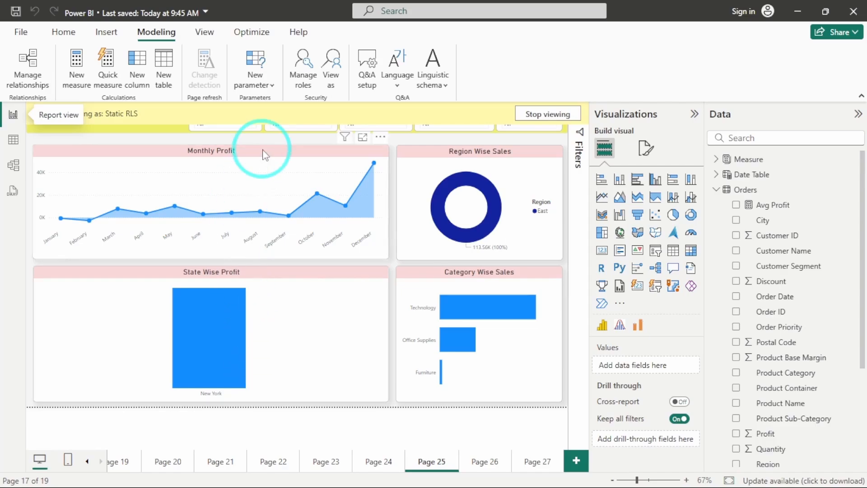
{"action": "mouse_move", "coordinate": [355, 215]}
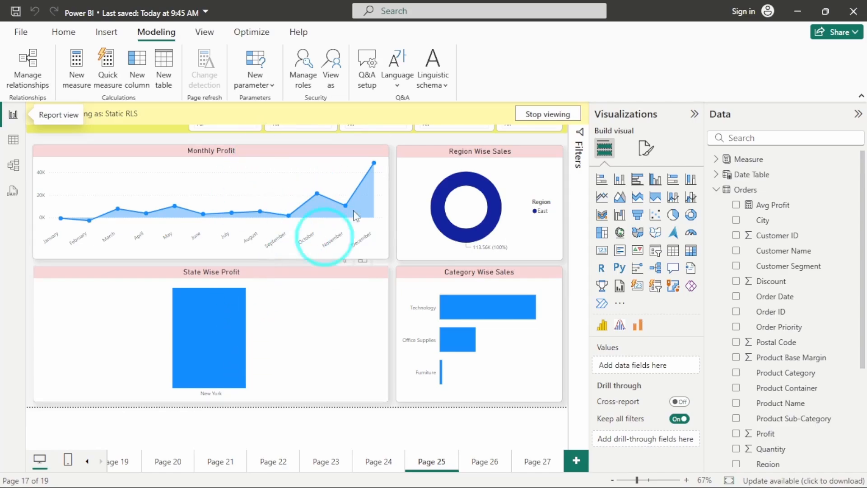
{"action": "mouse_move", "coordinate": [547, 113]}
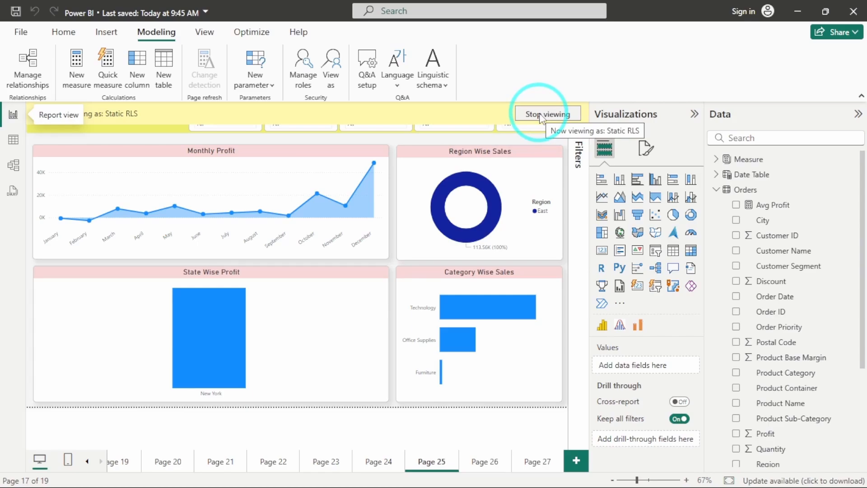
Stop viewing as a role so the dashboard shows all states again
{"action": "left_click", "coordinate": [548, 114]}
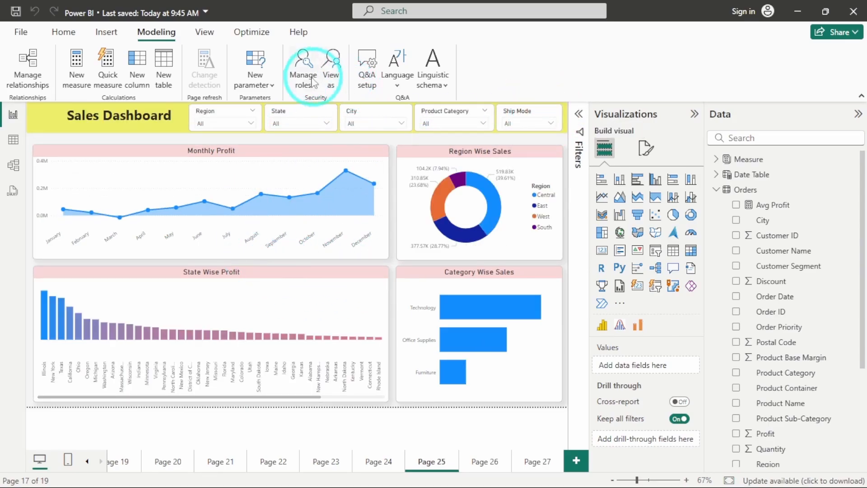
{"action": "mouse_move", "coordinate": [85, 354]}
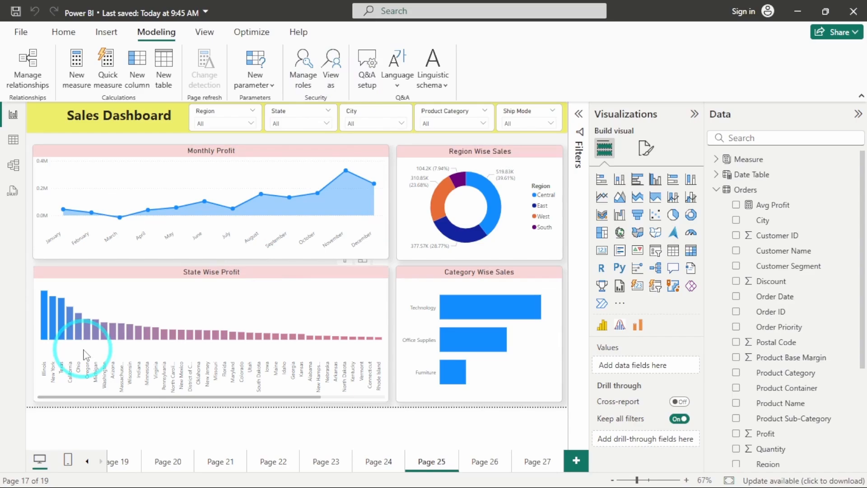
{"action": "mouse_move", "coordinate": [139, 356]}
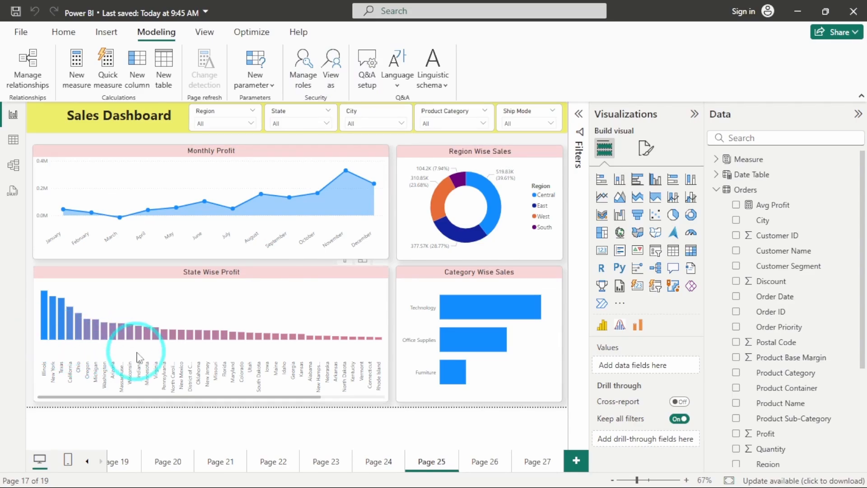
{"action": "mouse_move", "coordinate": [153, 270]}
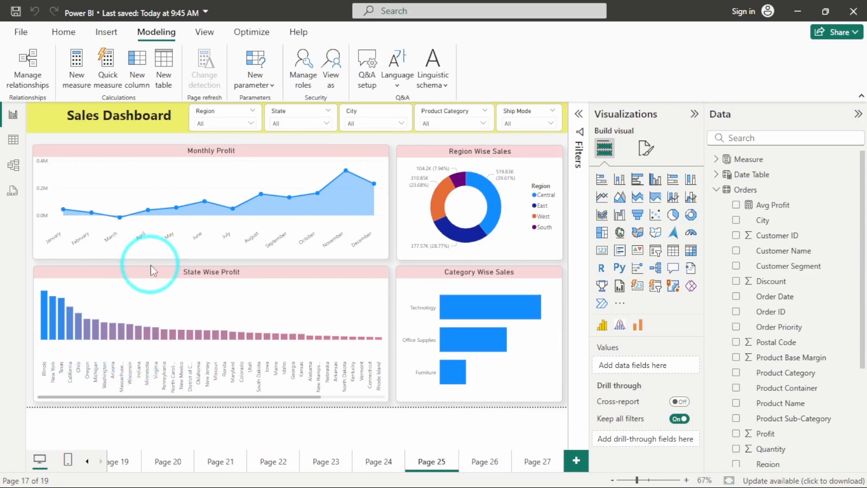
{"action": "mouse_move", "coordinate": [151, 268]}
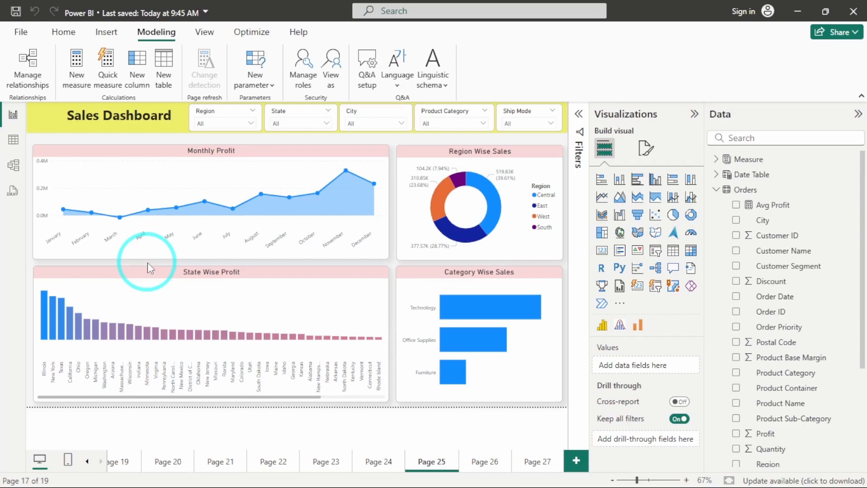
{"action": "mouse_move", "coordinate": [303, 66]}
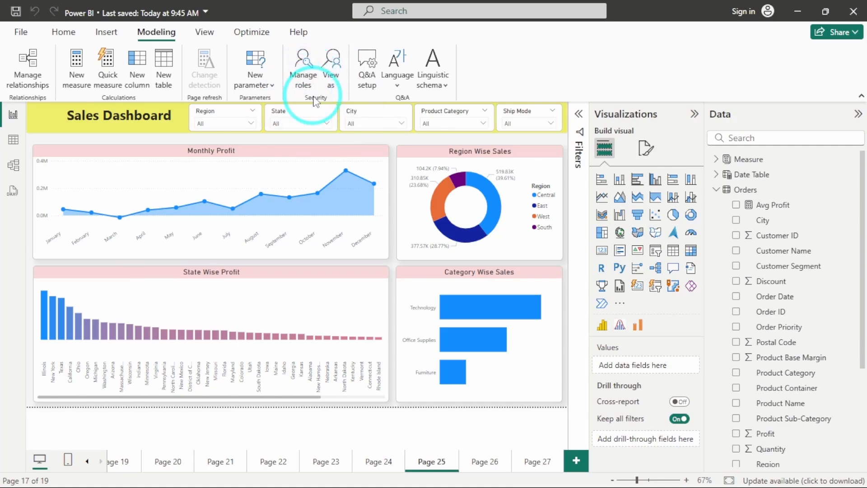
{"action": "mouse_move", "coordinate": [279, 145]}
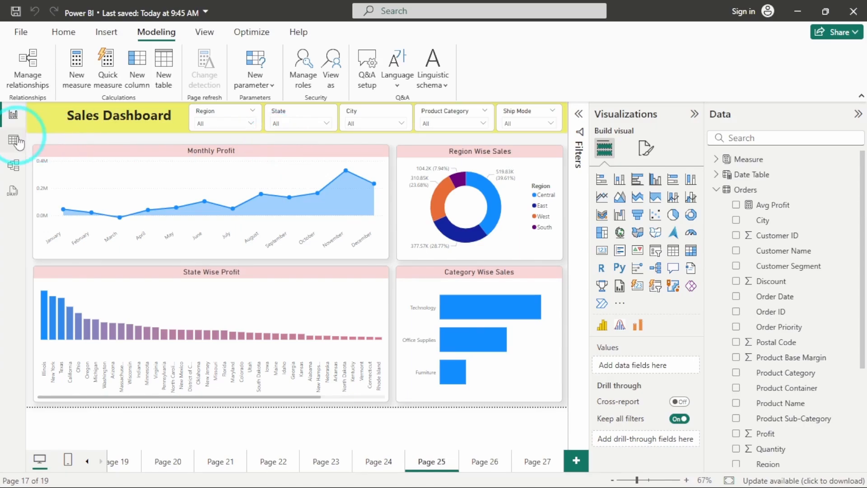
Switch to Table view to browse the Orders table rows
{"action": "left_click", "coordinate": [13, 139]}
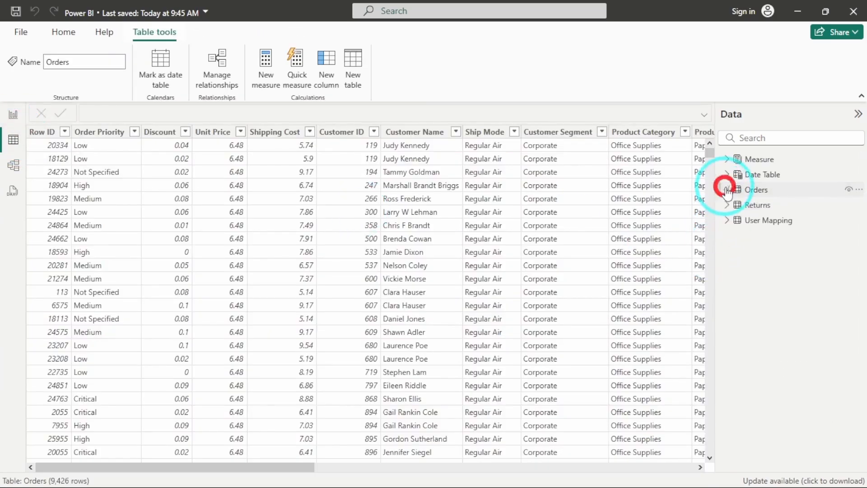
Display the User Mapping table's four user-to-state rows, then return to the report
{"action": "left_click", "coordinate": [768, 220]}
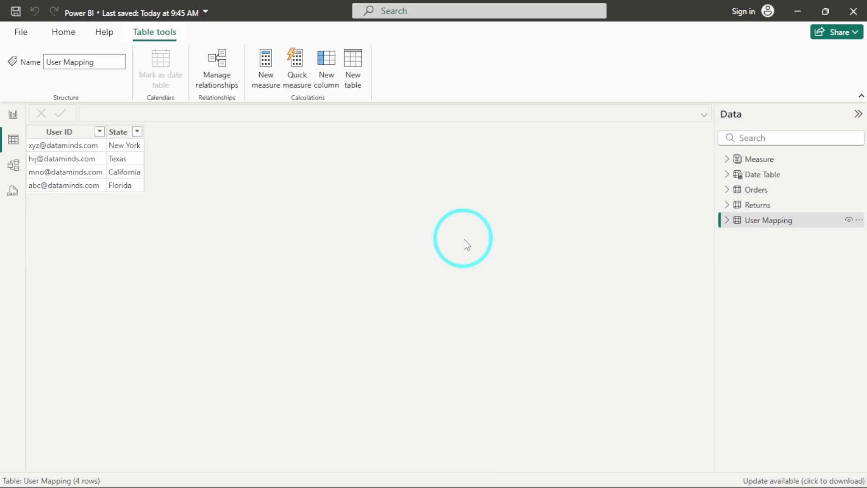
{"action": "mouse_move", "coordinate": [124, 151]}
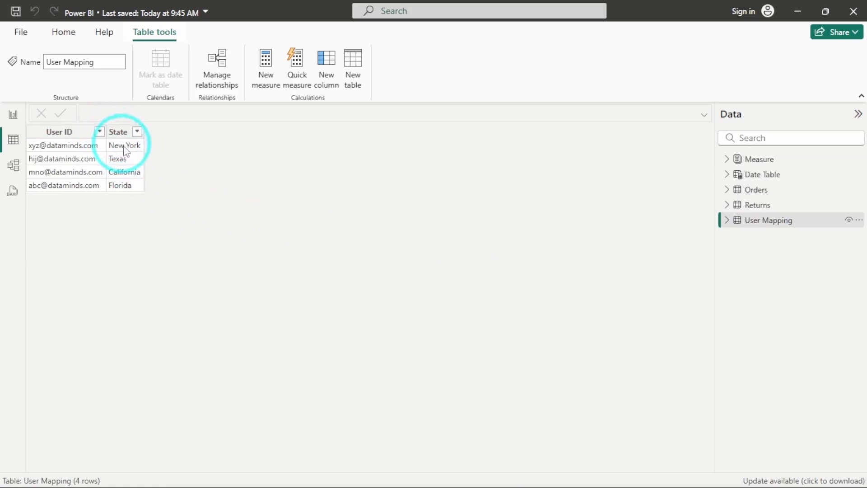
{"action": "mouse_move", "coordinate": [89, 148]}
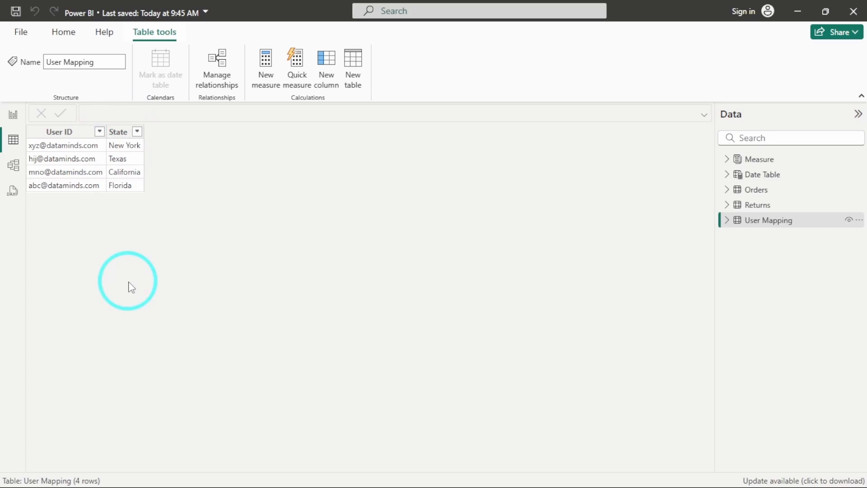
{"action": "mouse_move", "coordinate": [62, 146]}
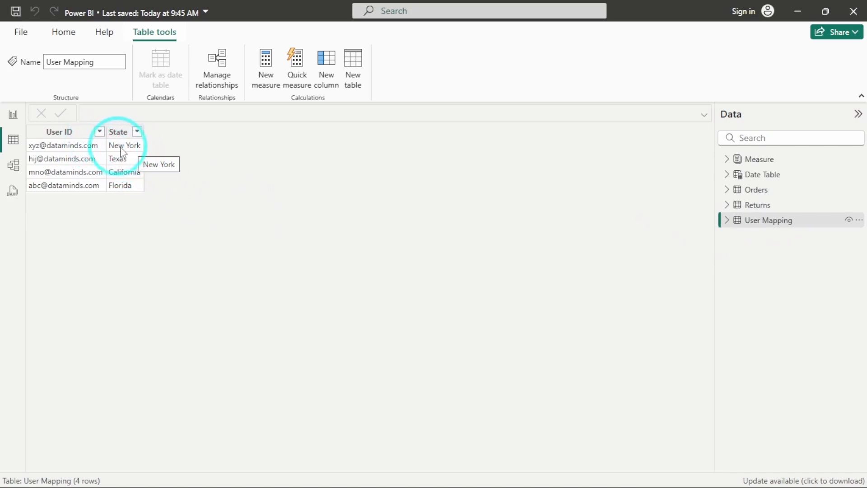
{"action": "mouse_move", "coordinate": [123, 153]}
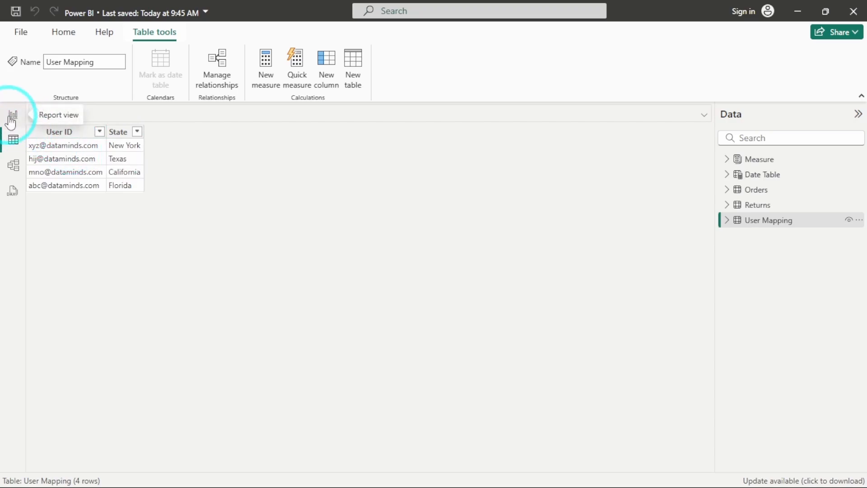
{"action": "left_click", "coordinate": [12, 115]}
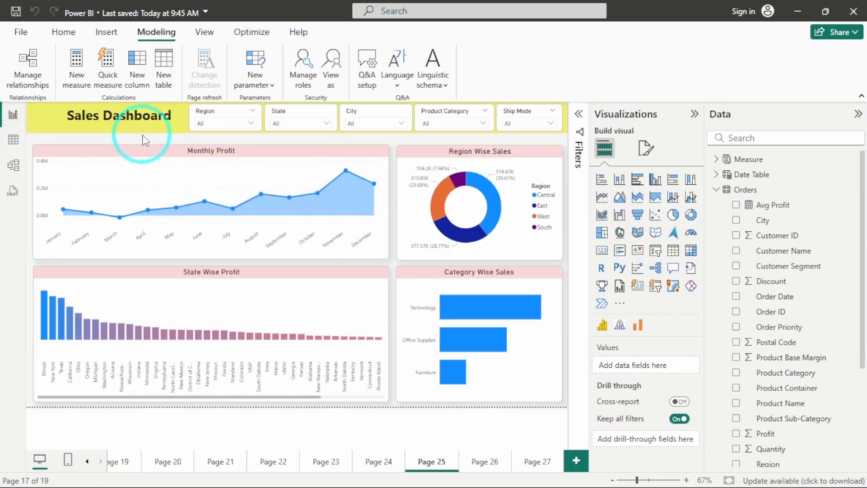
{"action": "mouse_move", "coordinate": [303, 66]}
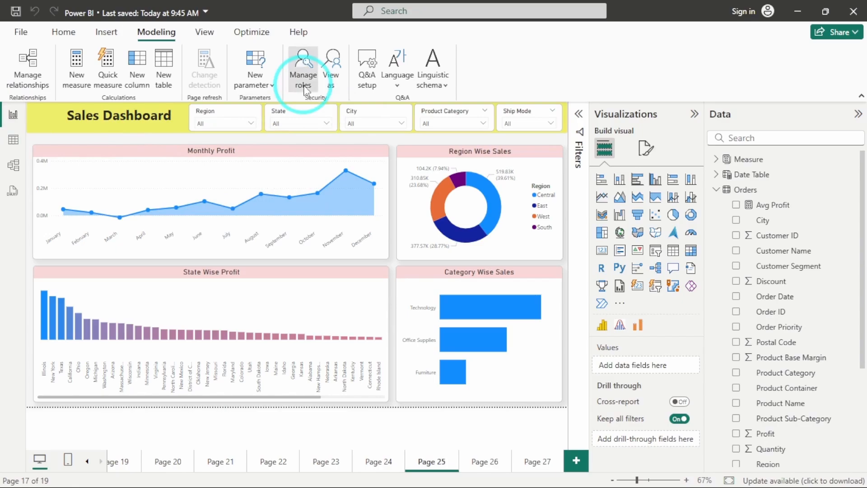
Create a Dynamic RLS role in Manage roles and start a rule on the User Mapping table
{"action": "left_click", "coordinate": [302, 66]}
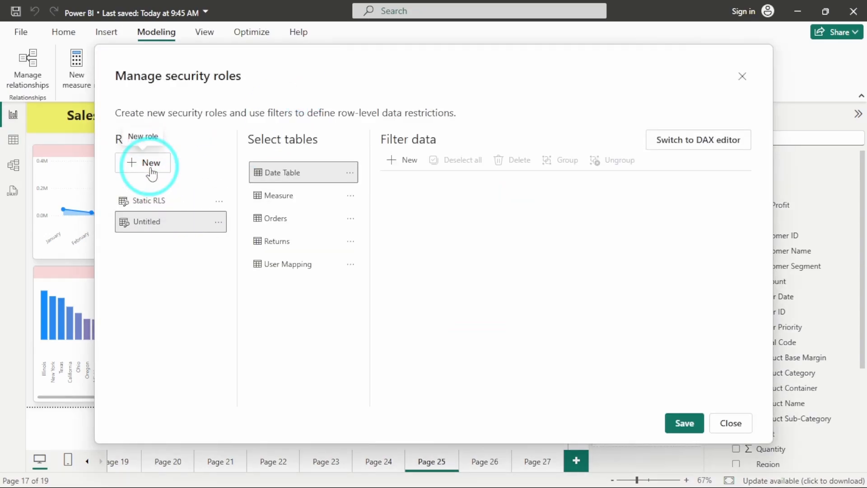
{"action": "double_click", "coordinate": [146, 221]}
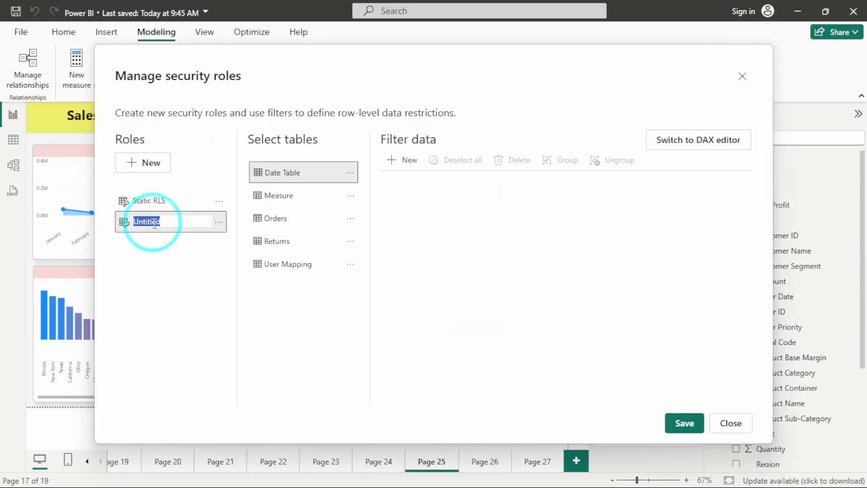
{"action": "type", "text": "Dynamic RLS"}
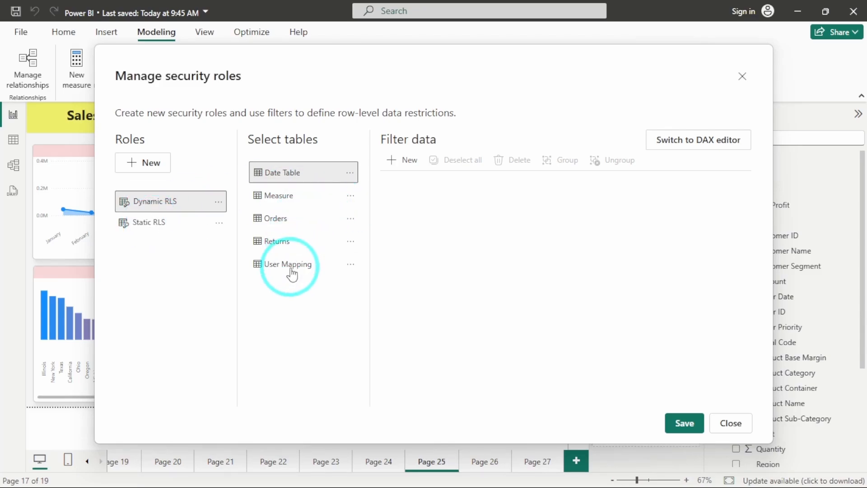
{"action": "left_click", "coordinate": [287, 264]}
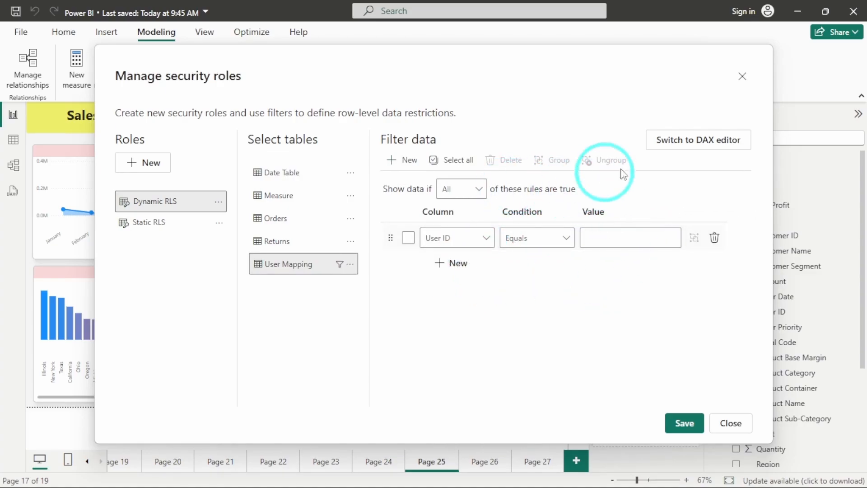
Set the Dynamic RLS DAX filter to [User ID] = USERPRINCIPALNAME(), save and close
{"action": "left_click", "coordinate": [697, 140]}
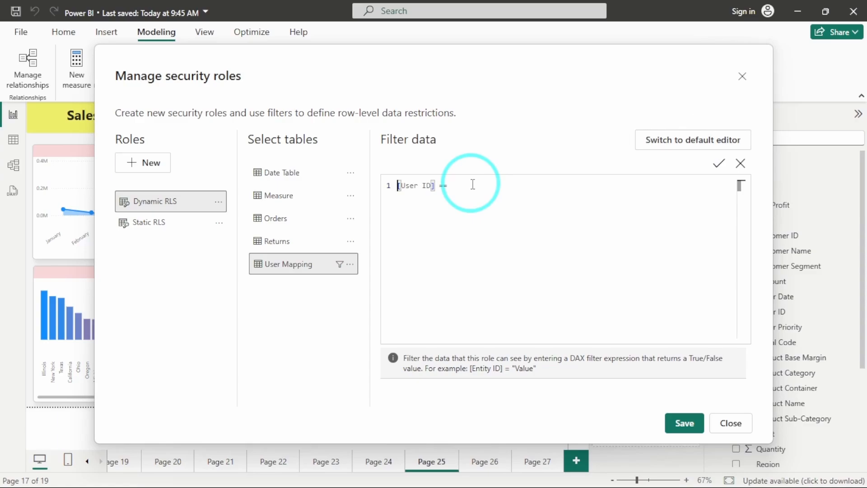
{"action": "key", "text": "Backspace"}
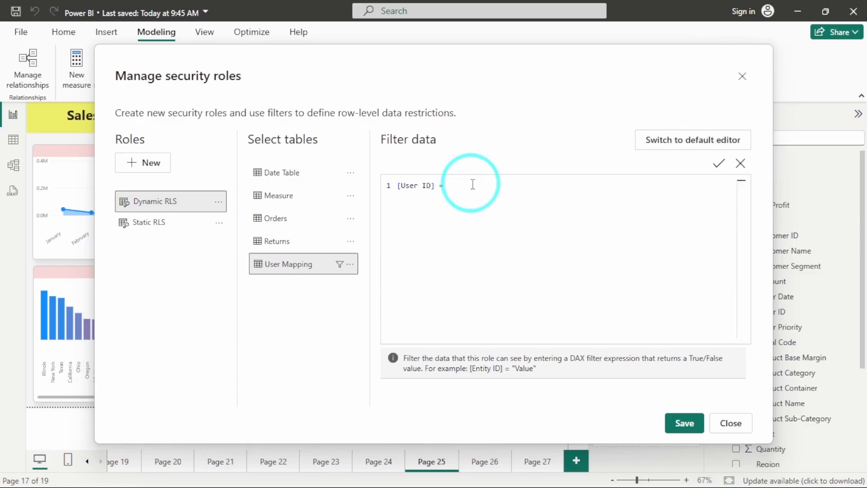
{"action": "type", "text": "USERPRINCIPALNAME("}
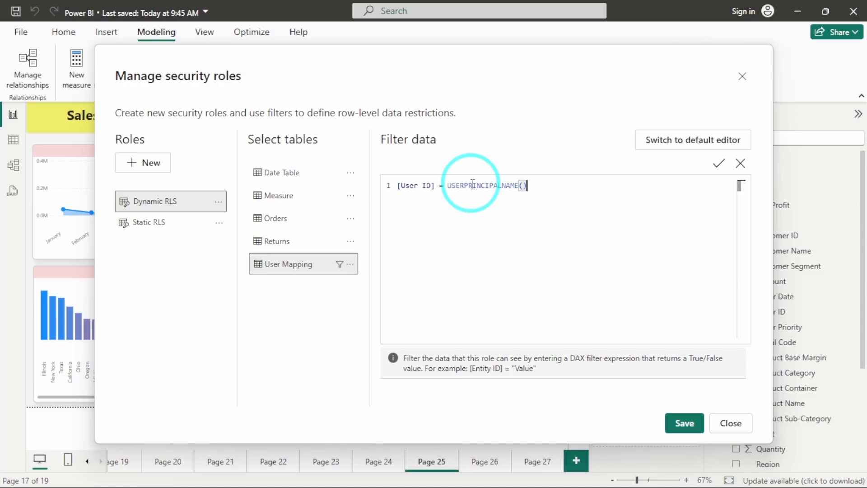
{"action": "double_click", "coordinate": [484, 185]}
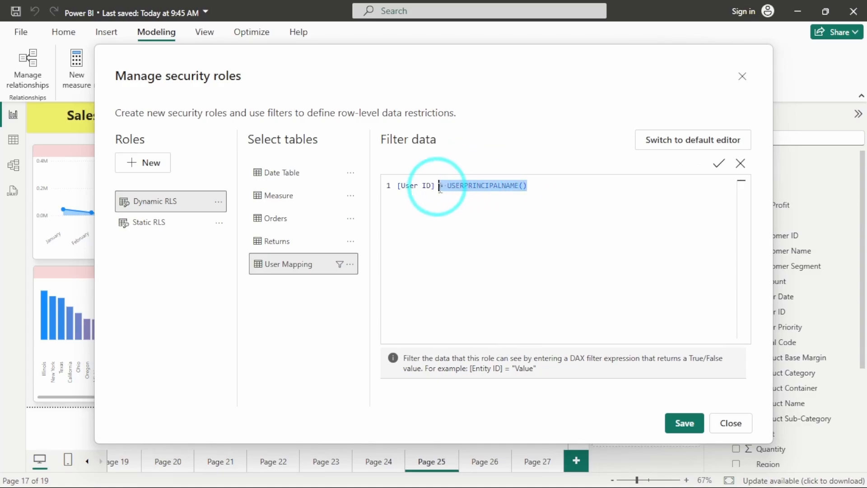
{"action": "mouse_move", "coordinate": [573, 242]}
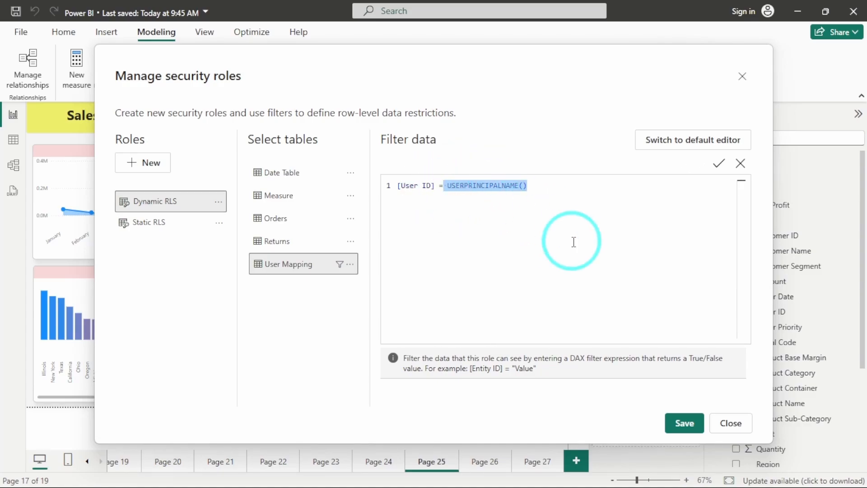
{"action": "mouse_move", "coordinate": [551, 204]}
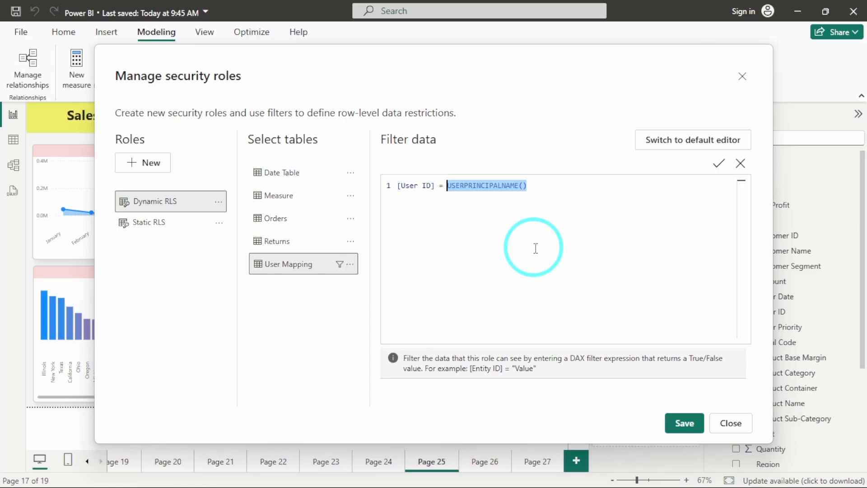
{"action": "mouse_move", "coordinate": [599, 301]}
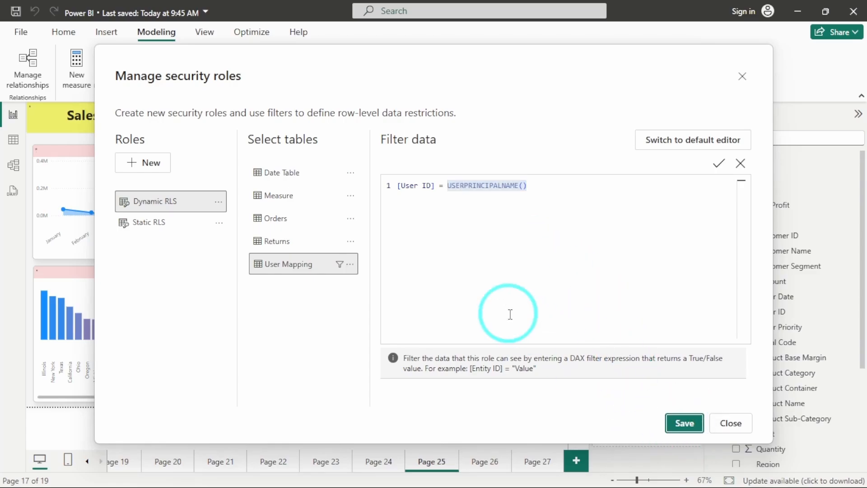
{"action": "left_click", "coordinate": [683, 422]}
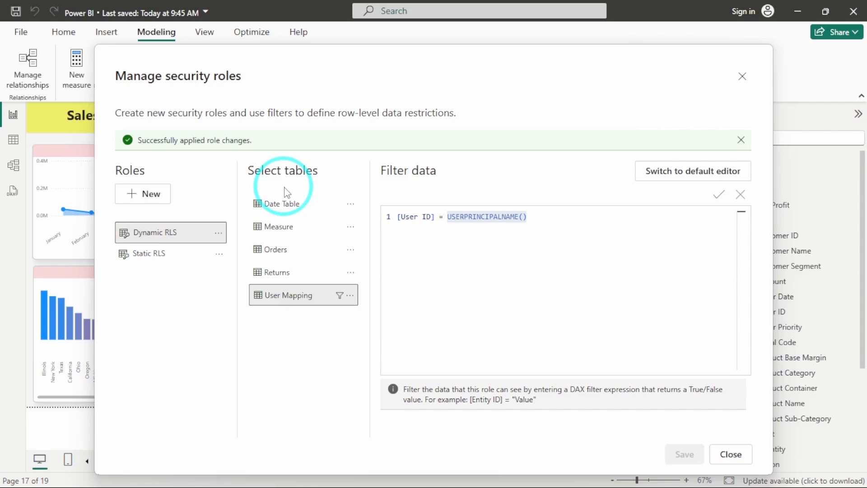
{"action": "mouse_move", "coordinate": [313, 196]}
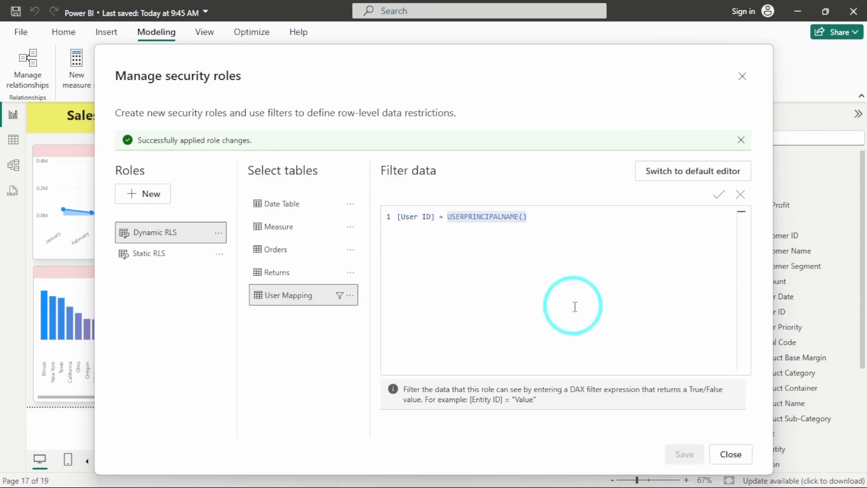
{"action": "left_click", "coordinate": [729, 453]}
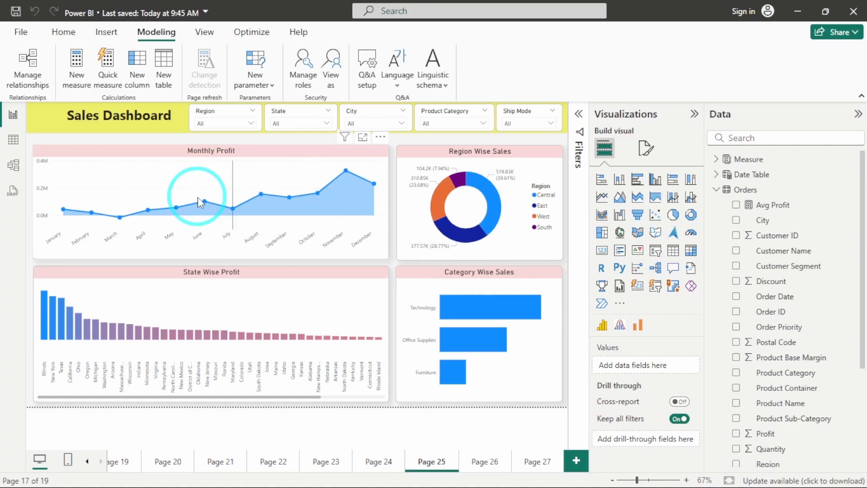
In Model view, relate Orders' State or Province many-to-one to User Mapping's State, then return to the report
{"action": "left_click", "coordinate": [13, 165]}
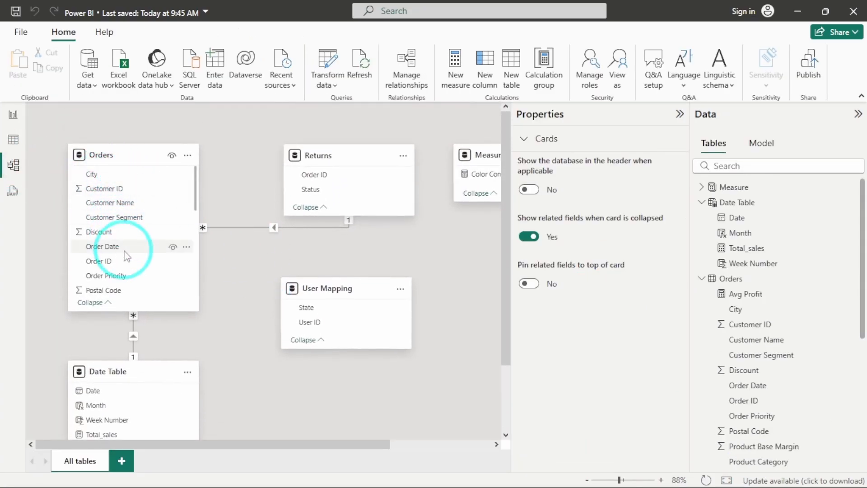
{"action": "mouse_move", "coordinate": [147, 215]}
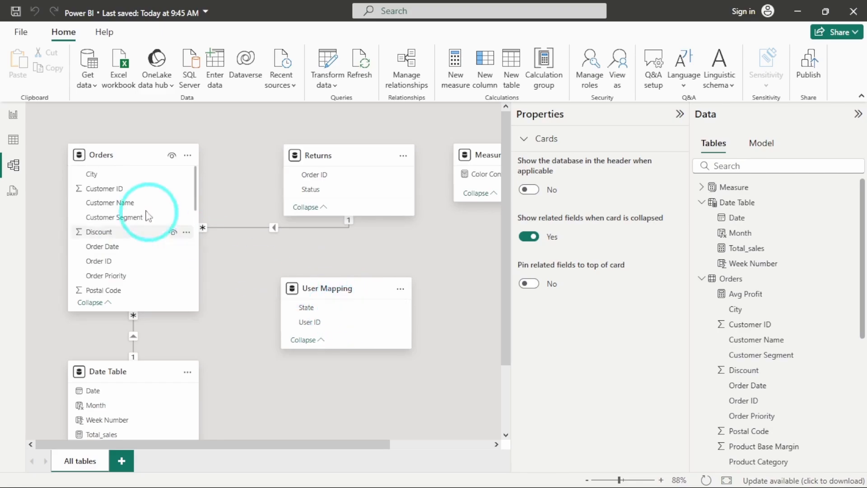
{"action": "mouse_move", "coordinate": [284, 332]}
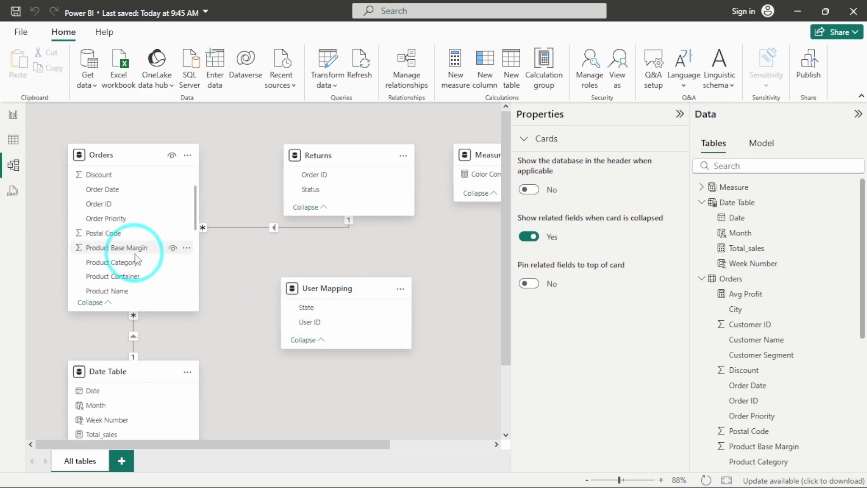
{"action": "scroll", "scroll_direction": "down", "scroll_amount": 3}
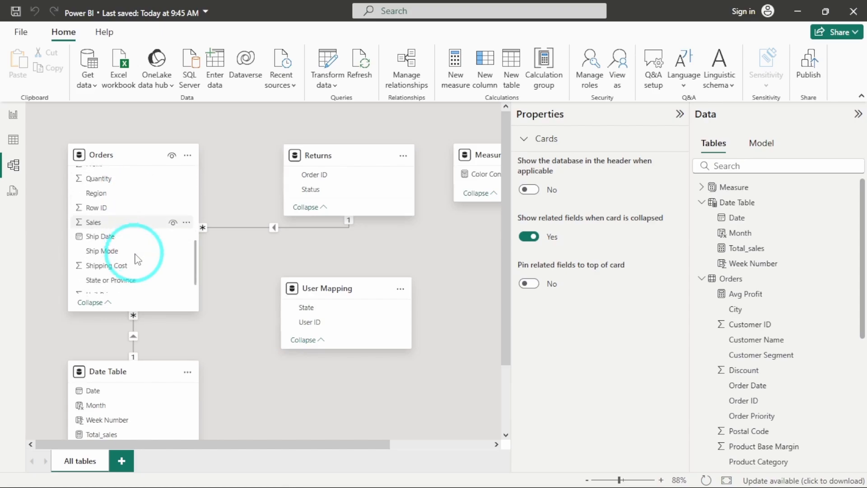
{"action": "scroll", "scroll_direction": "down", "scroll_amount": 3}
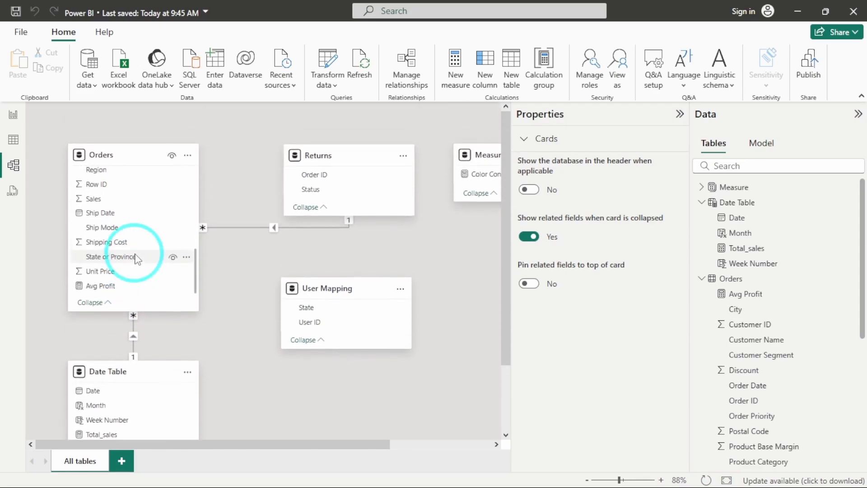
{"action": "scroll", "scroll_direction": "up", "scroll_amount": 3}
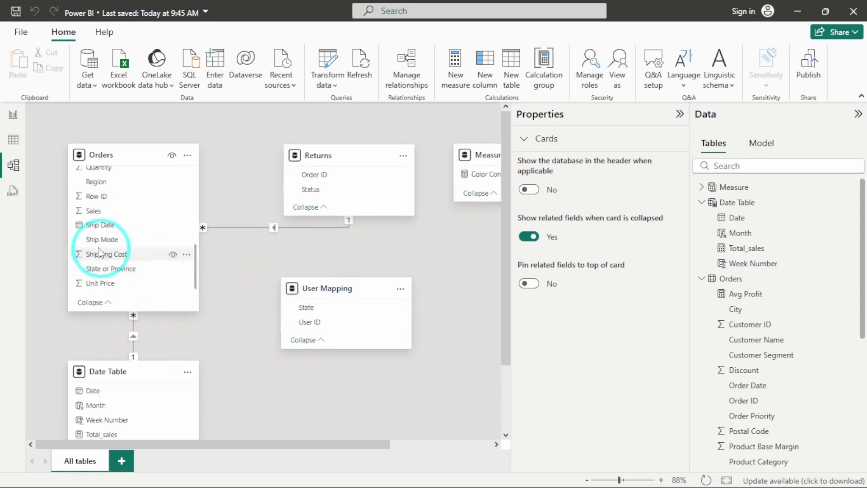
{"action": "mouse_move", "coordinate": [101, 271]}
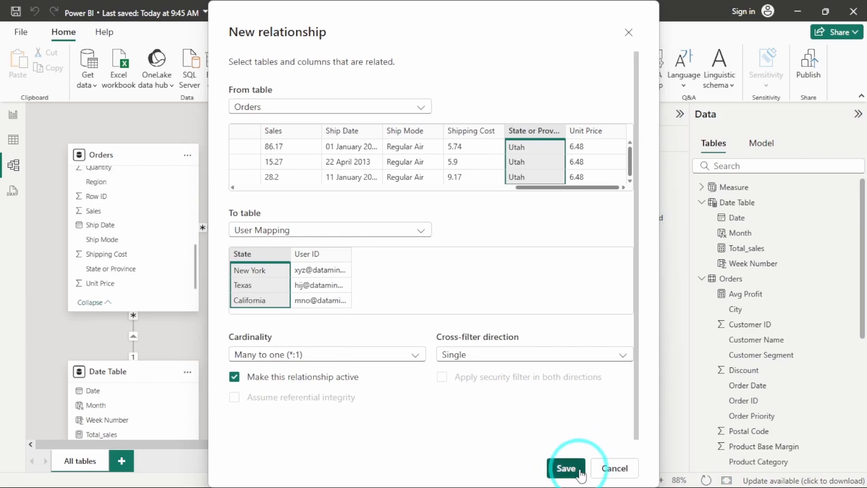
{"action": "left_click", "coordinate": [564, 468]}
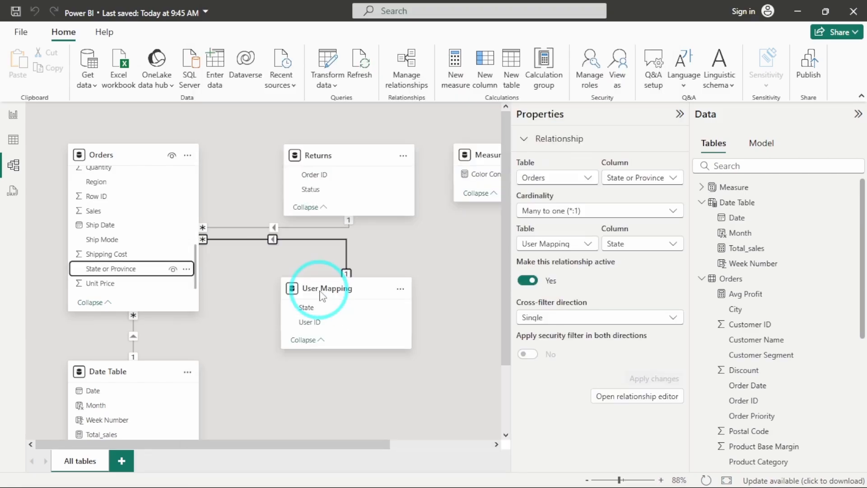
{"action": "mouse_move", "coordinate": [253, 291]}
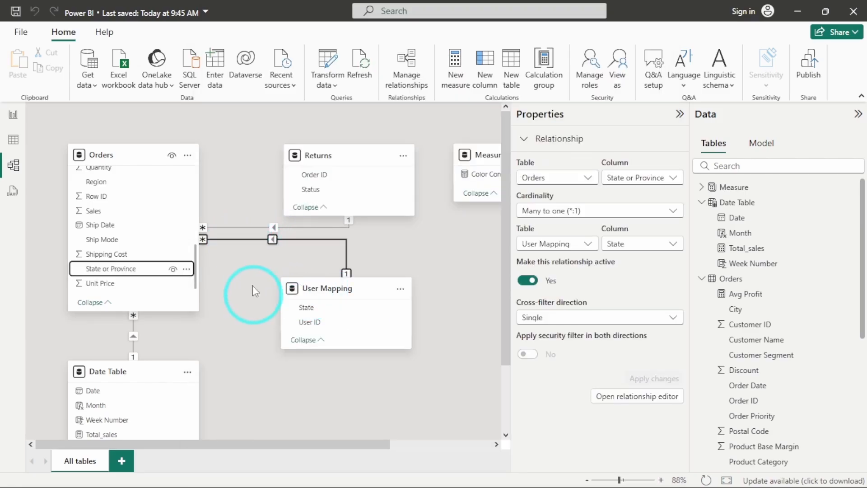
{"action": "mouse_move", "coordinate": [14, 139]}
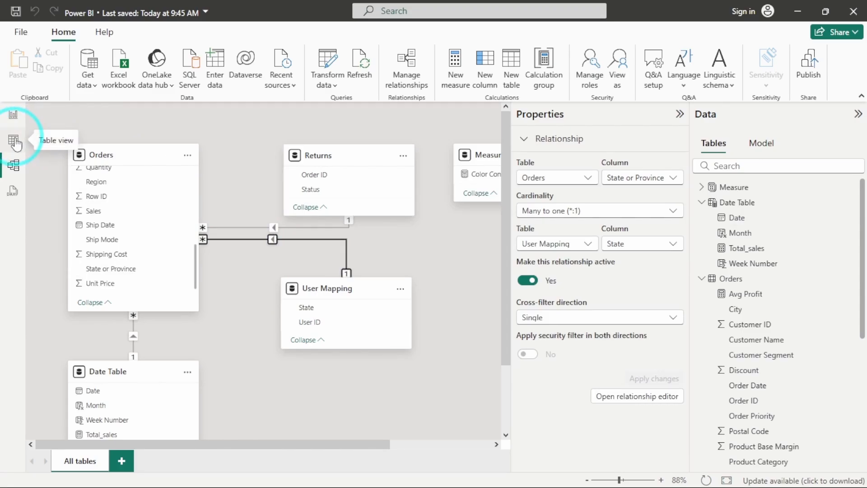
{"action": "left_click", "coordinate": [13, 115]}
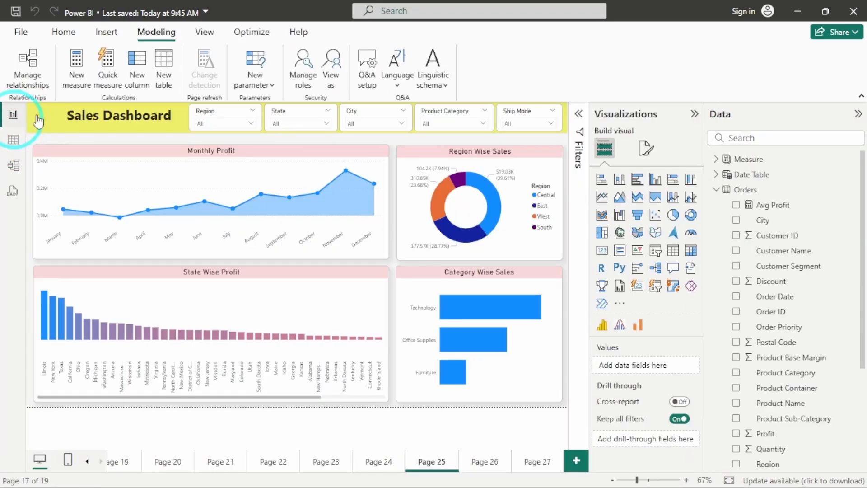
{"action": "mouse_move", "coordinate": [331, 66]}
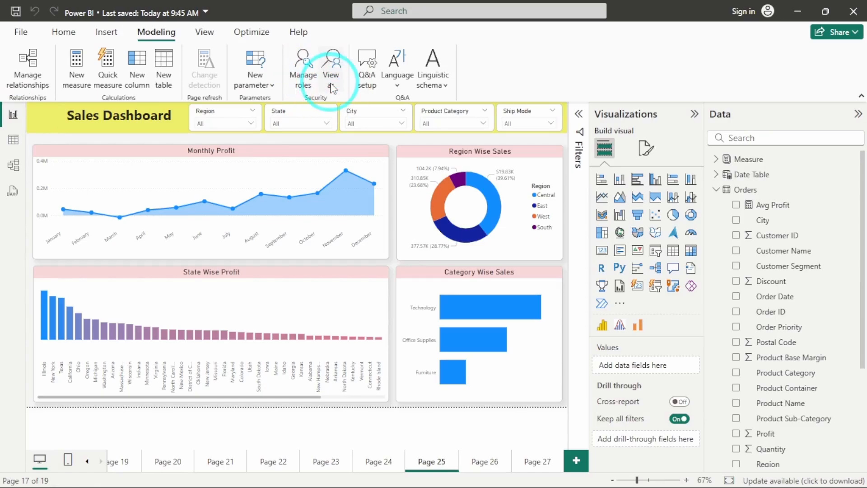
{"action": "left_click", "coordinate": [331, 66]}
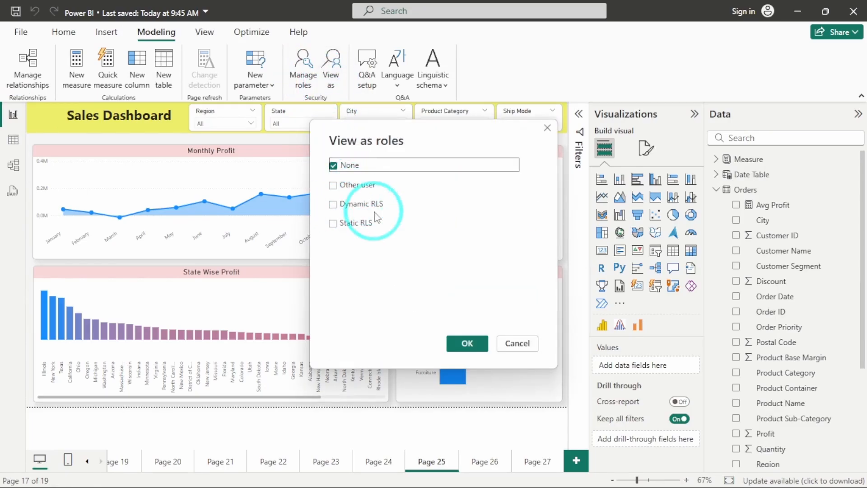
{"action": "left_click", "coordinate": [332, 203]}
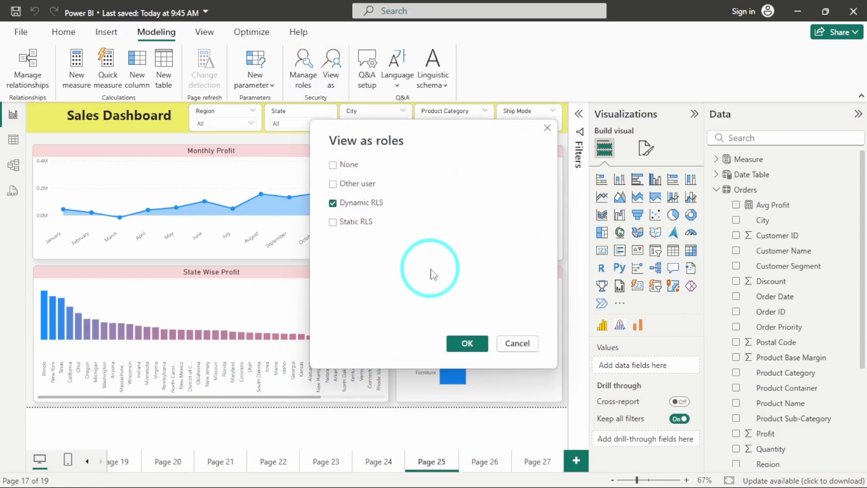
{"action": "mouse_move", "coordinate": [333, 184]}
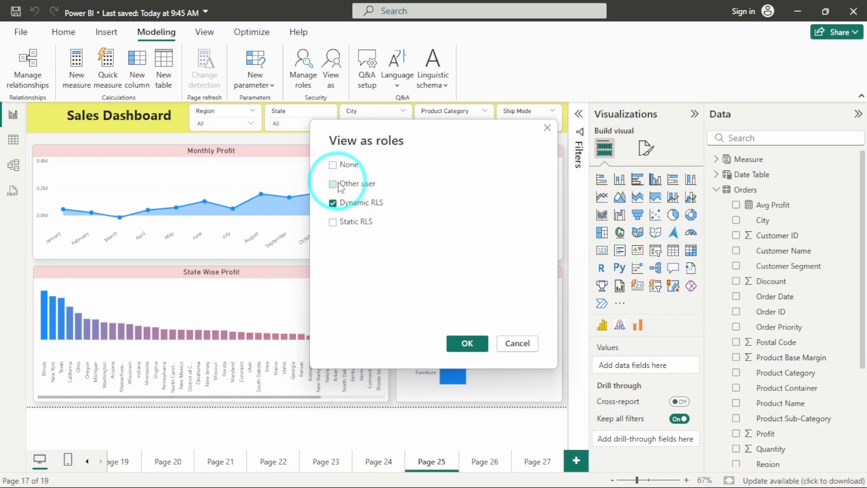
{"action": "left_click", "coordinate": [332, 184]}
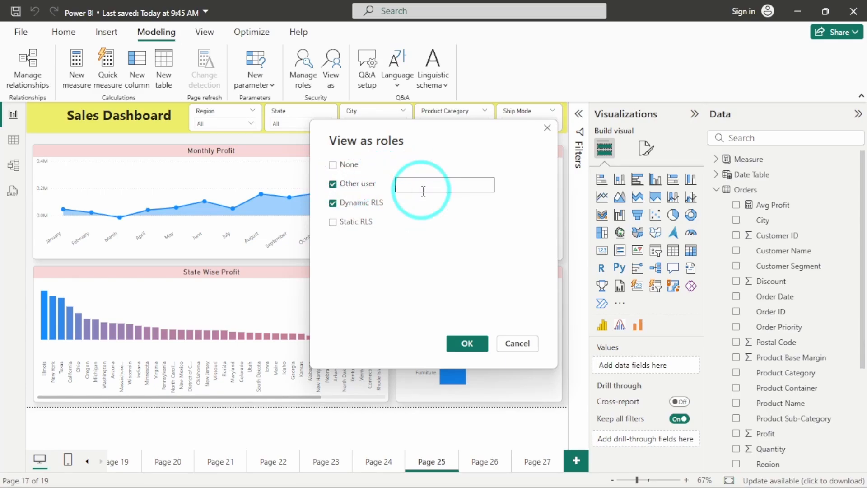
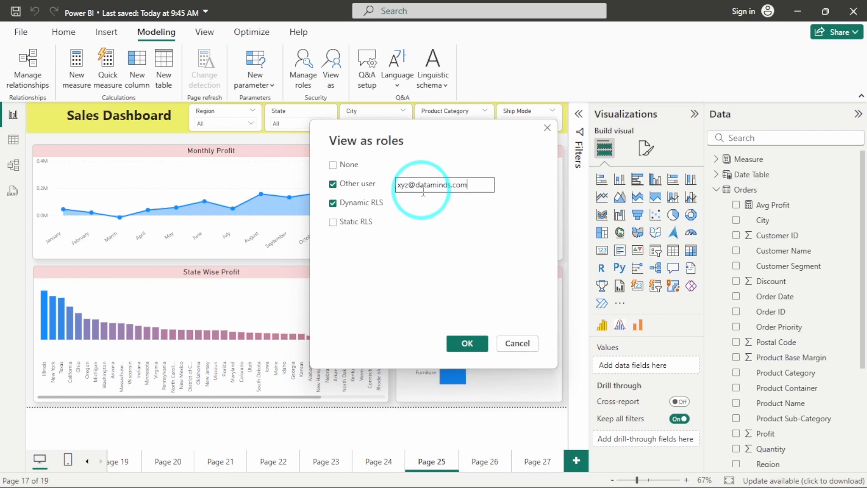
{"action": "left_click", "coordinate": [466, 344]}
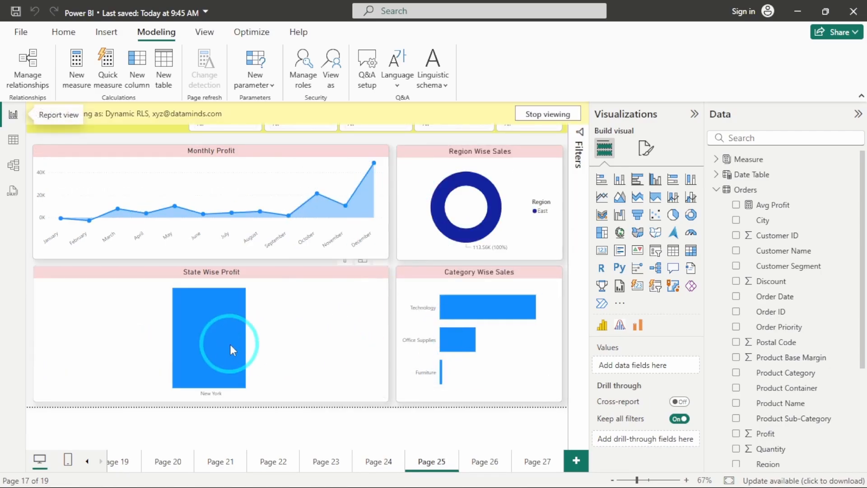
{"action": "left_click", "coordinate": [13, 139]}
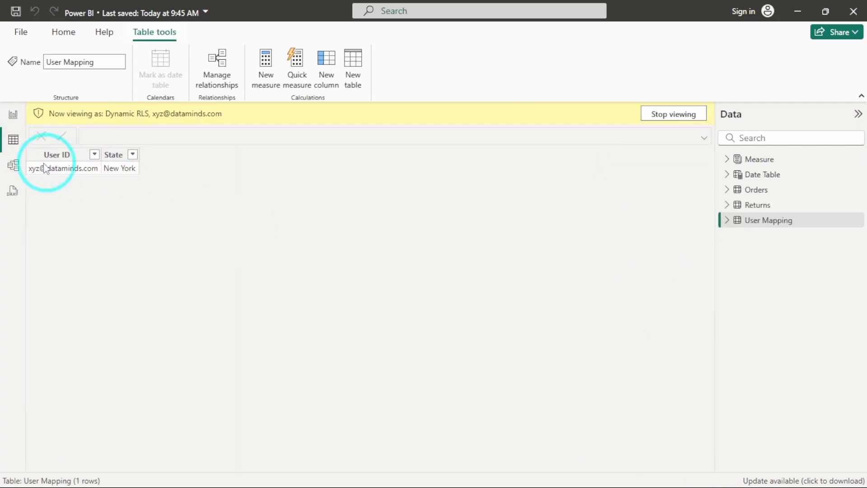
{"action": "mouse_move", "coordinate": [73, 176]}
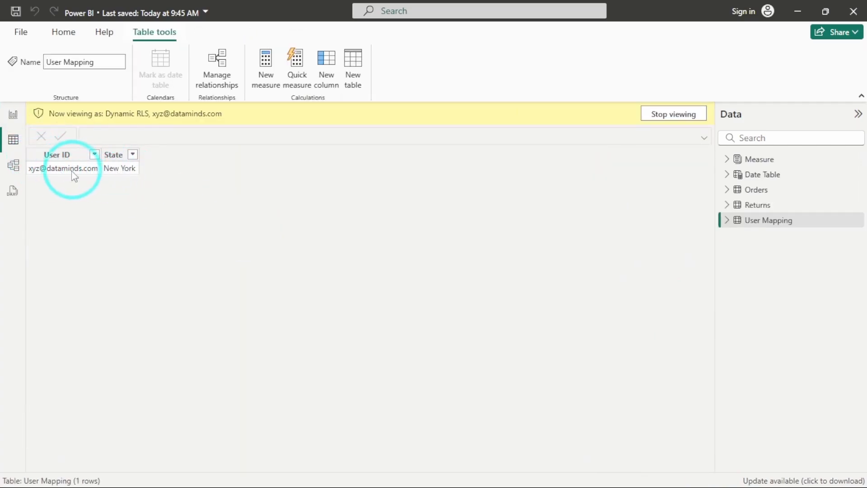
{"action": "mouse_move", "coordinate": [120, 168]}
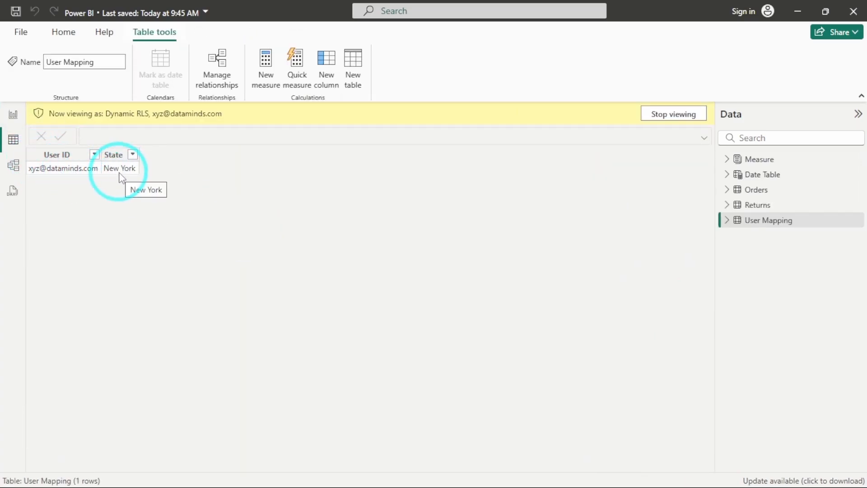
{"action": "mouse_move", "coordinate": [766, 189]}
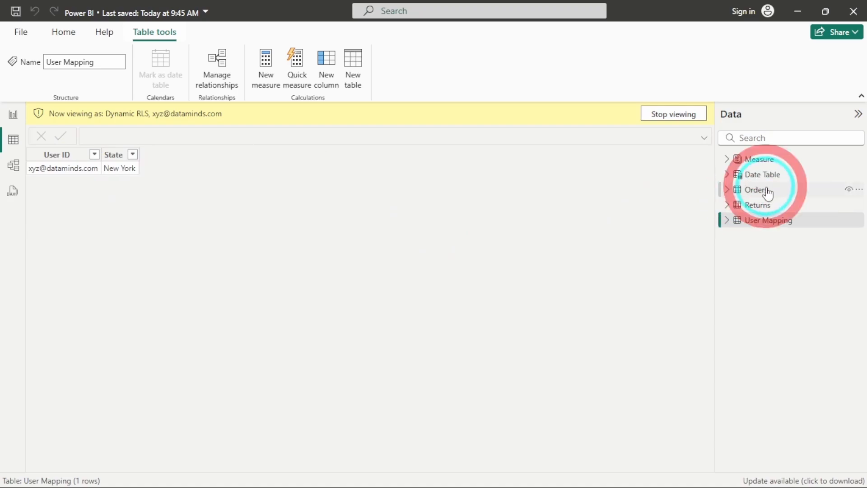
{"action": "left_click", "coordinate": [756, 190]}
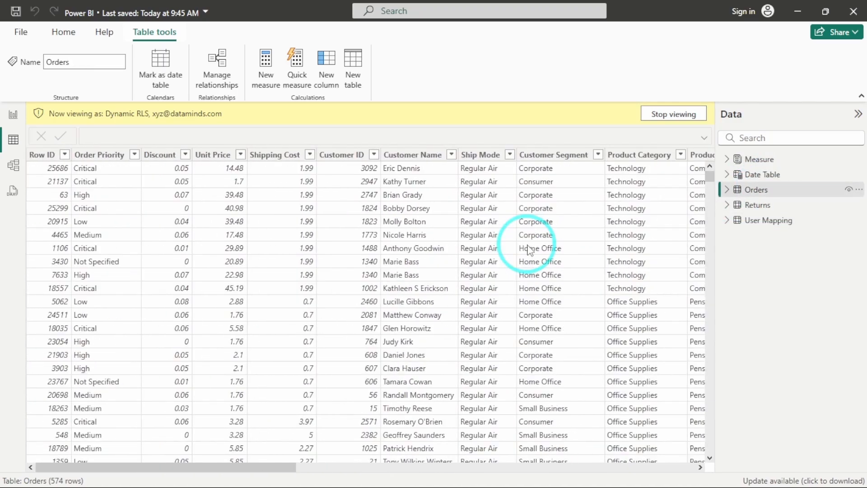
{"action": "scroll", "scroll_direction": "right", "scroll_amount": 3}
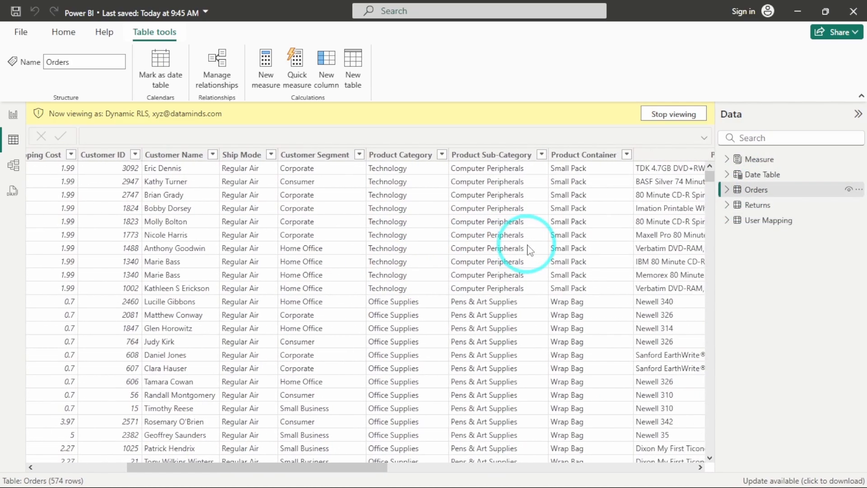
{"action": "scroll", "scroll_direction": "right", "scroll_amount": 3}
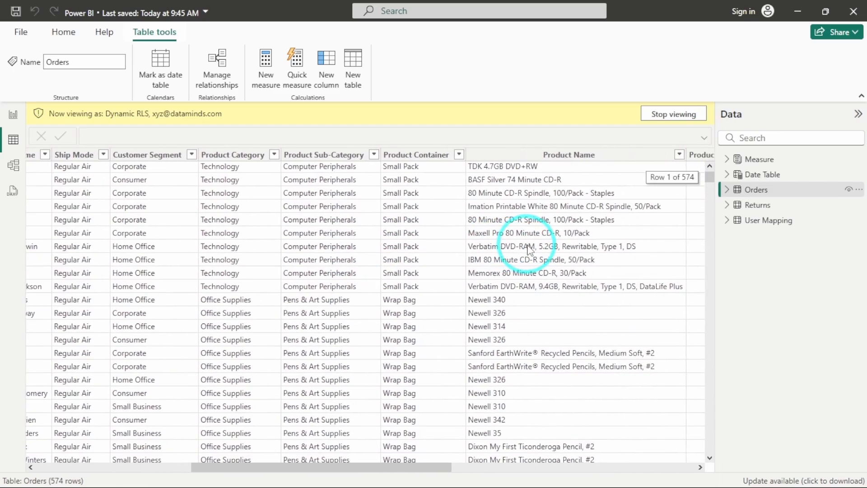
{"action": "scroll", "scroll_direction": "right", "scroll_amount": 3}
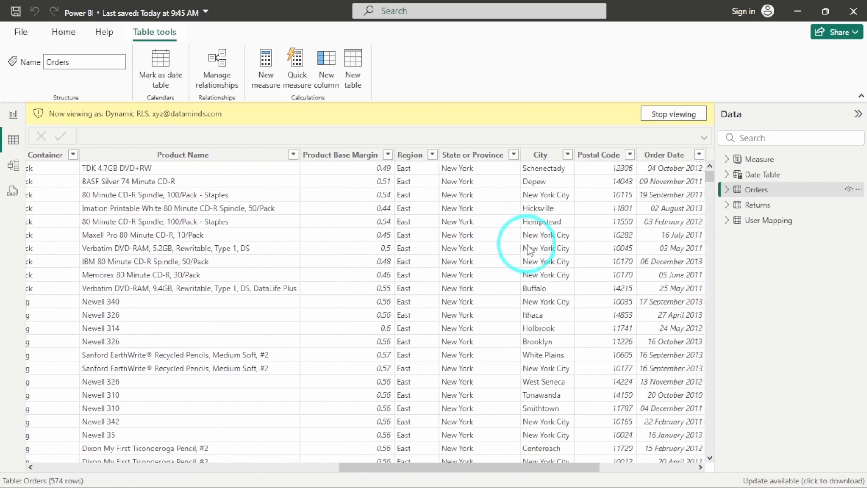
{"action": "scroll", "scroll_direction": "down", "scroll_amount": 3}
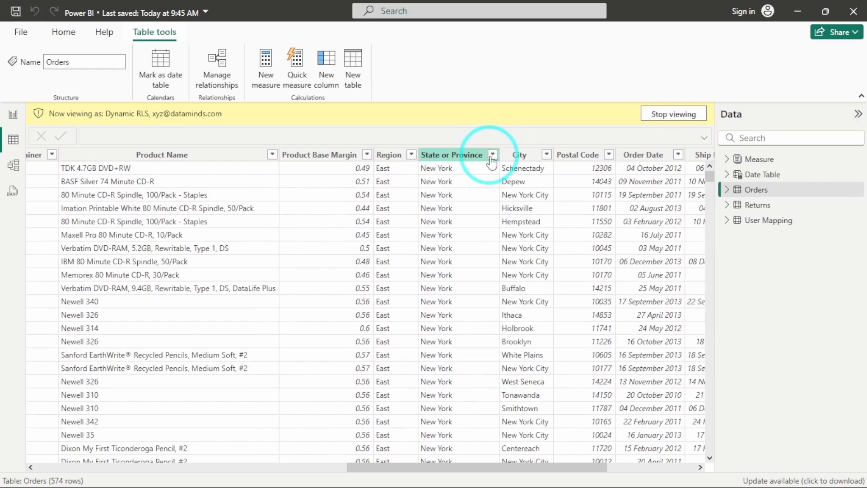
{"action": "left_click", "coordinate": [494, 155]}
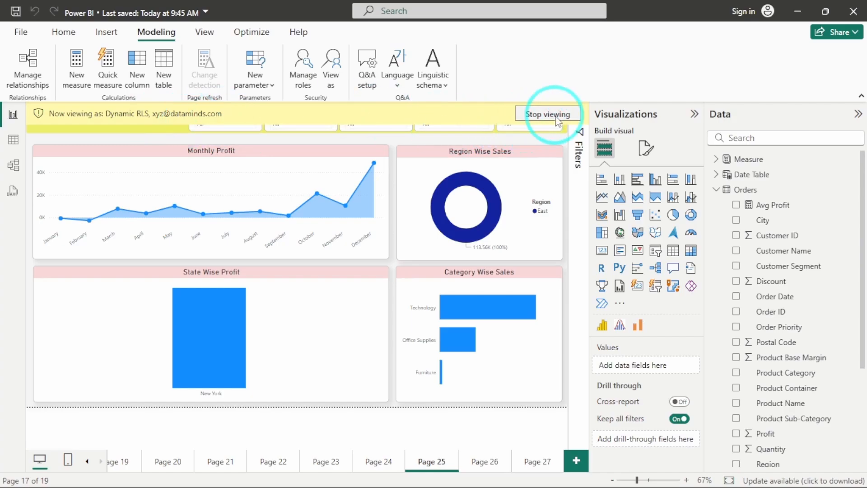
Stop viewing as the role, check Orders' State or Province values, and show the User Mapping table's four rows
{"action": "left_click", "coordinate": [549, 113]}
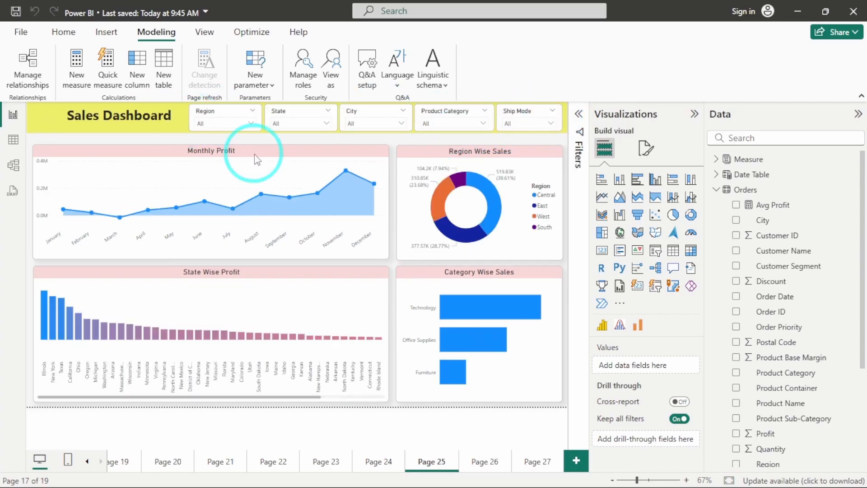
{"action": "left_click", "coordinate": [13, 139]}
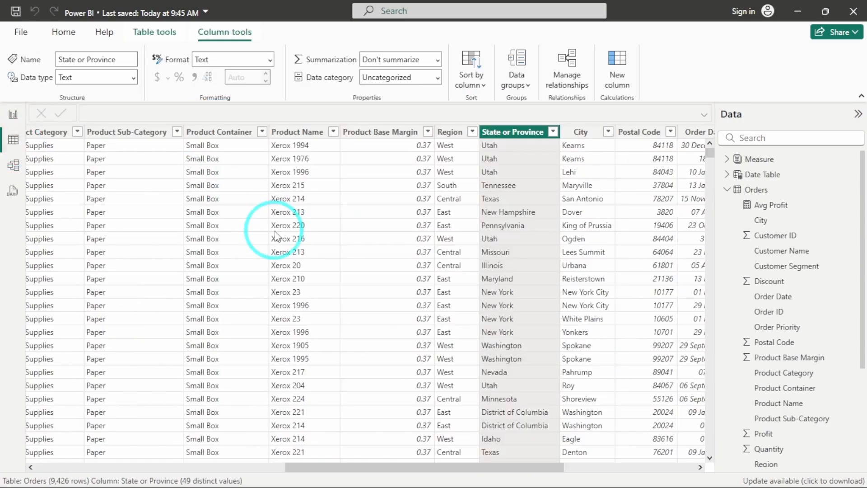
{"action": "left_click", "coordinate": [484, 132]}
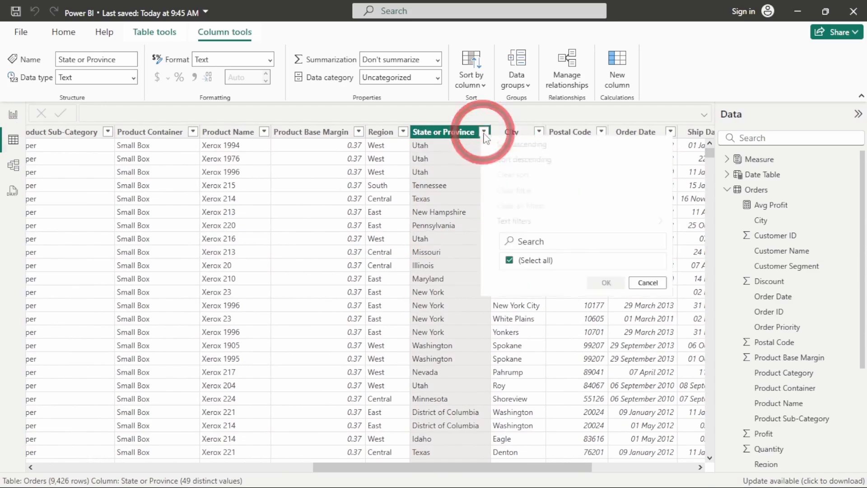
{"action": "left_click", "coordinate": [485, 132]}
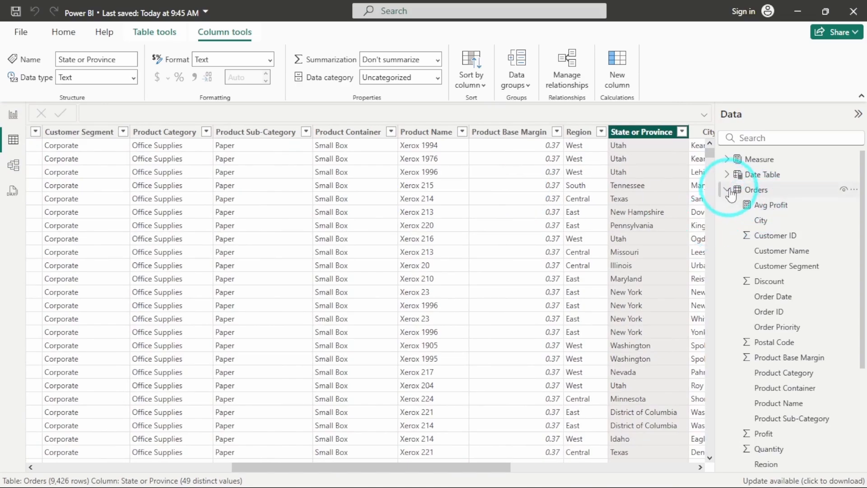
{"action": "left_click", "coordinate": [768, 220]}
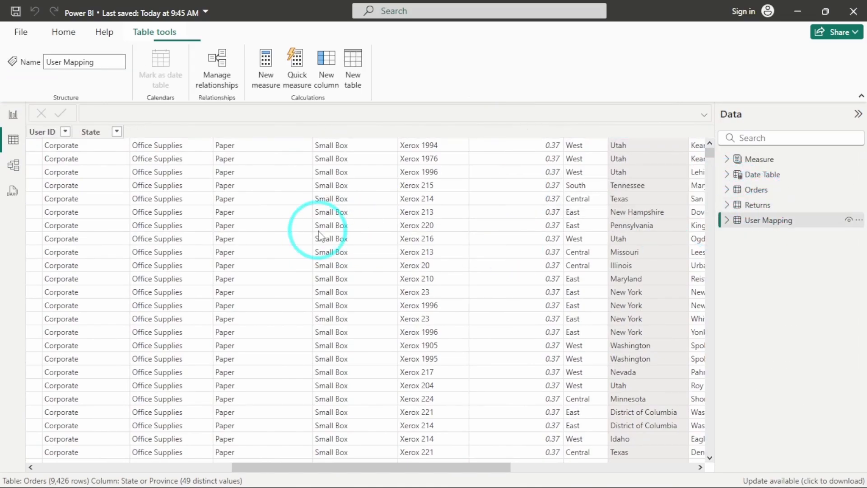
{"action": "left_click", "coordinate": [768, 219]}
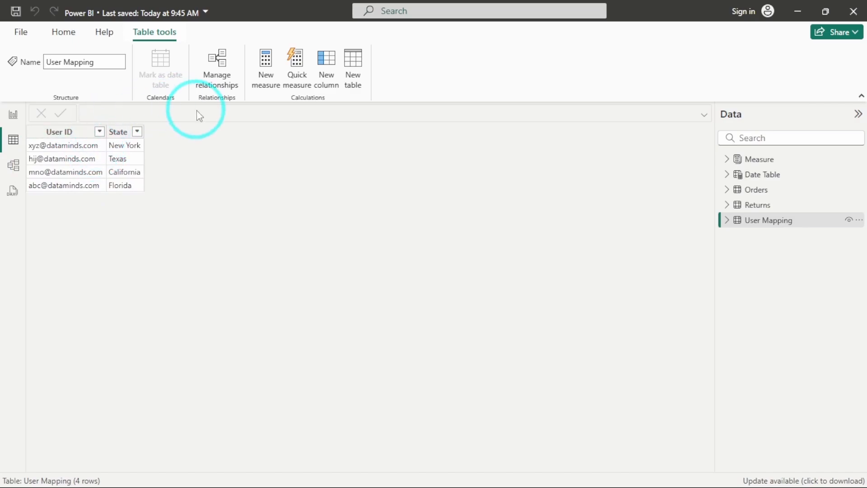
Review the security role definitions in Manage roles and close them unchanged
{"action": "left_click", "coordinate": [63, 33]}
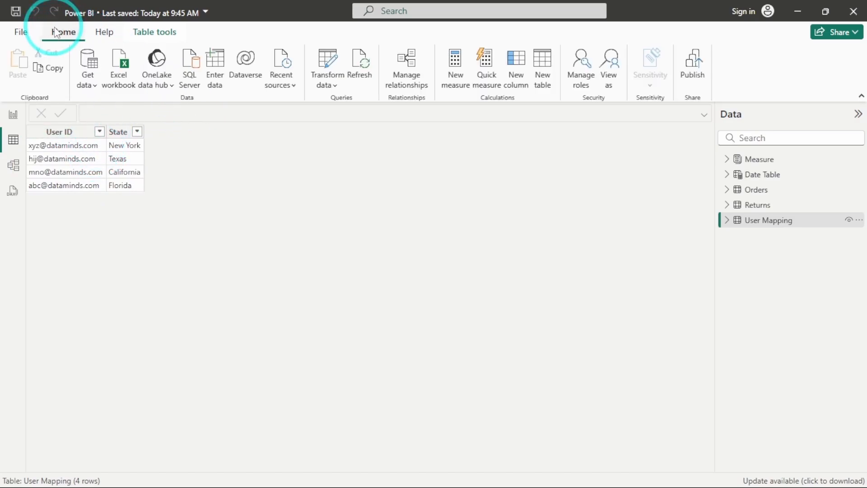
{"action": "left_click", "coordinate": [580, 66]}
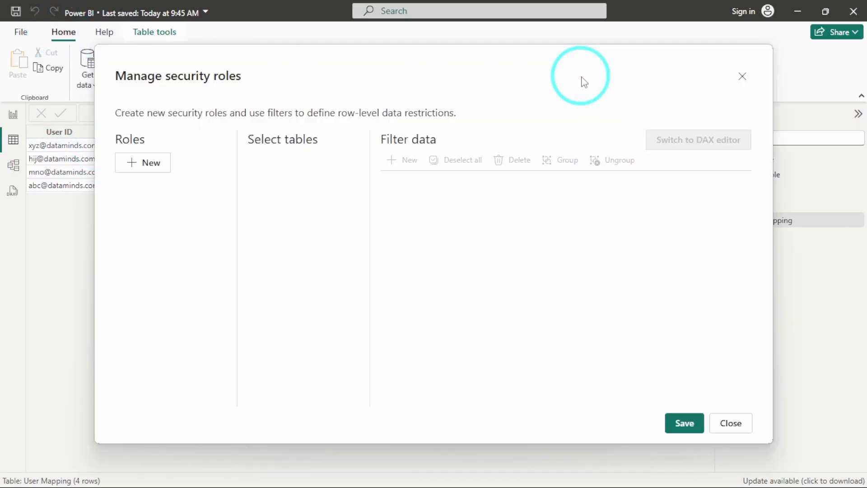
{"action": "left_click", "coordinate": [729, 423]}
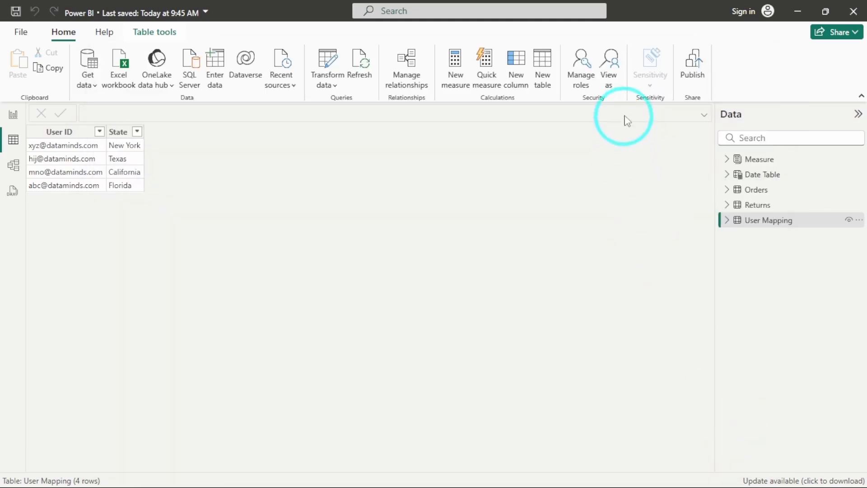
{"action": "left_click", "coordinate": [608, 63]}
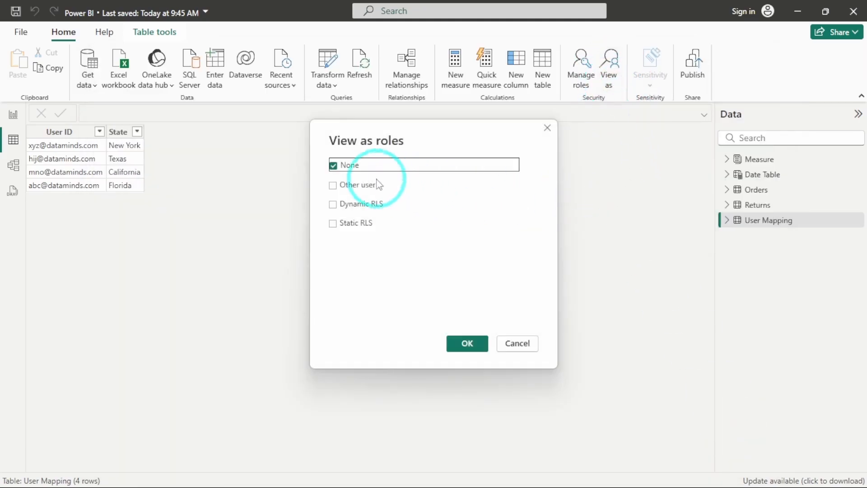
{"action": "left_click", "coordinate": [333, 203]}
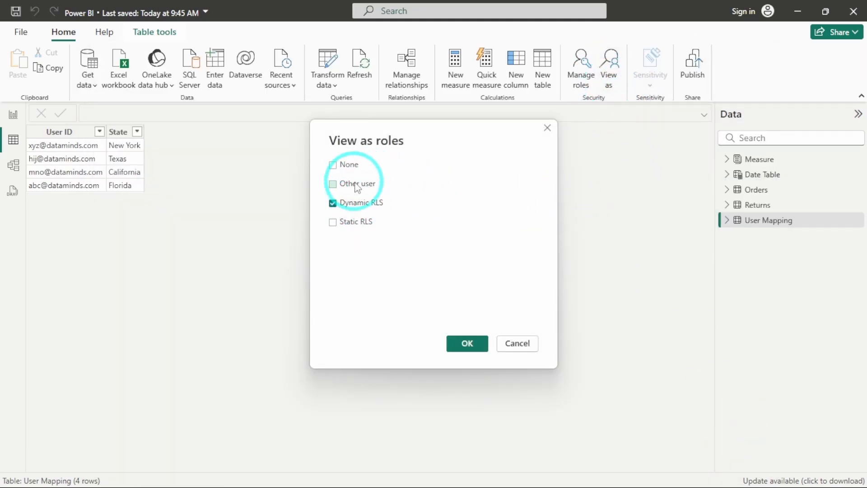
{"action": "left_click", "coordinate": [333, 183]}
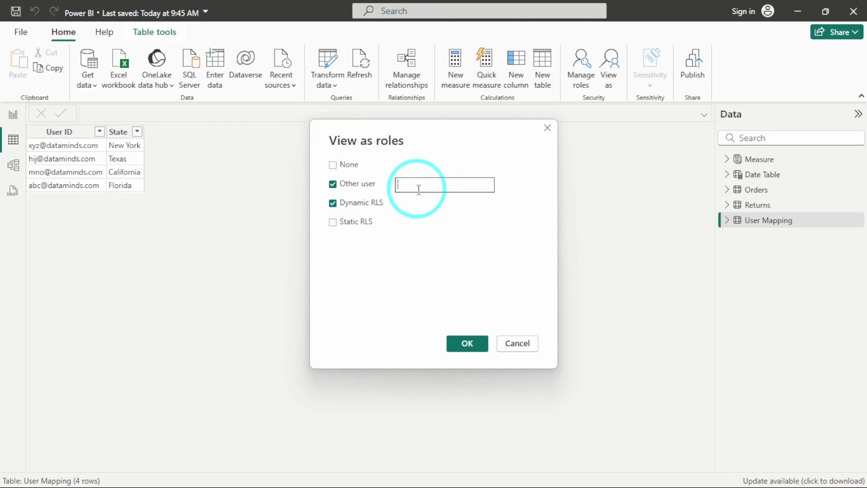
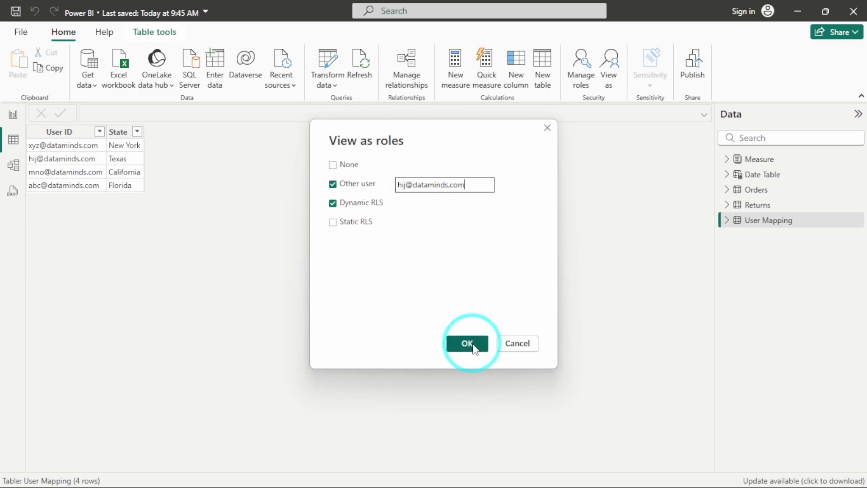
{"action": "left_click", "coordinate": [466, 344]}
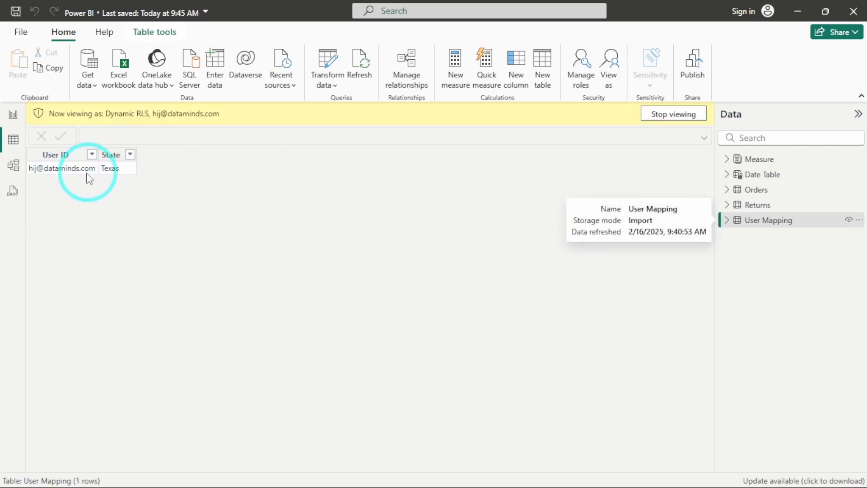
{"action": "mouse_move", "coordinate": [588, 169]}
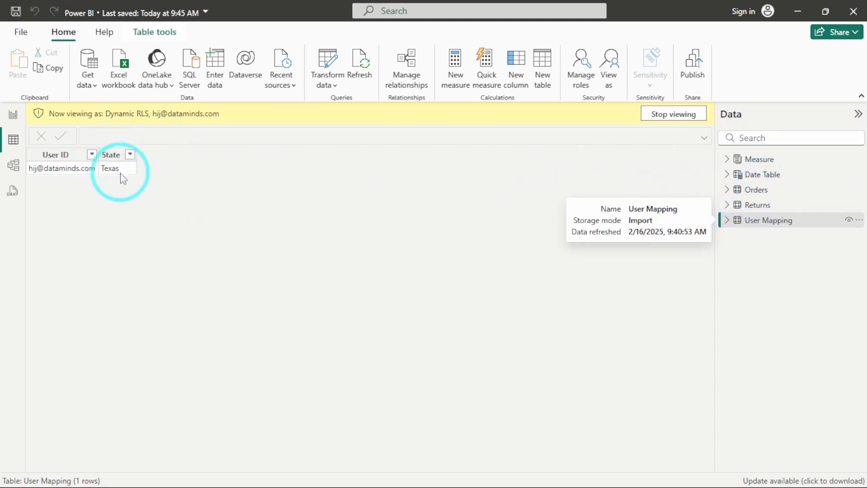
{"action": "mouse_move", "coordinate": [110, 157]}
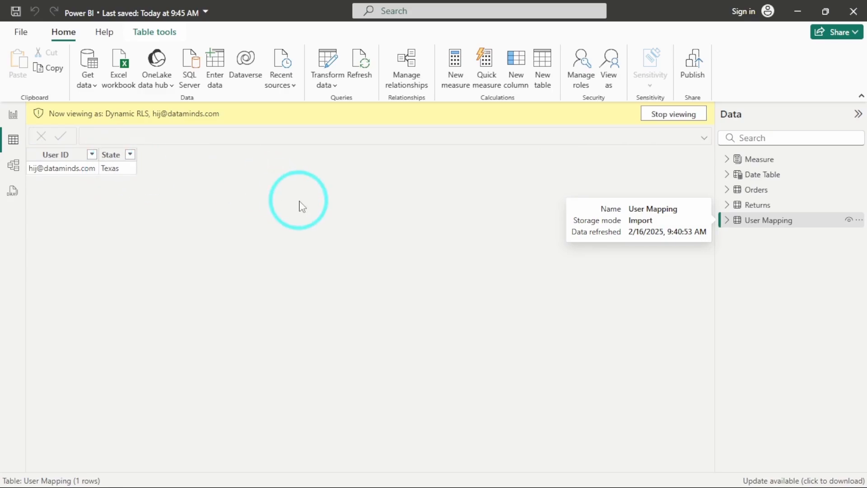
Confirm the Orders table's State or Province column now holds only Texas rows under the hij role
{"action": "left_click", "coordinate": [755, 189]}
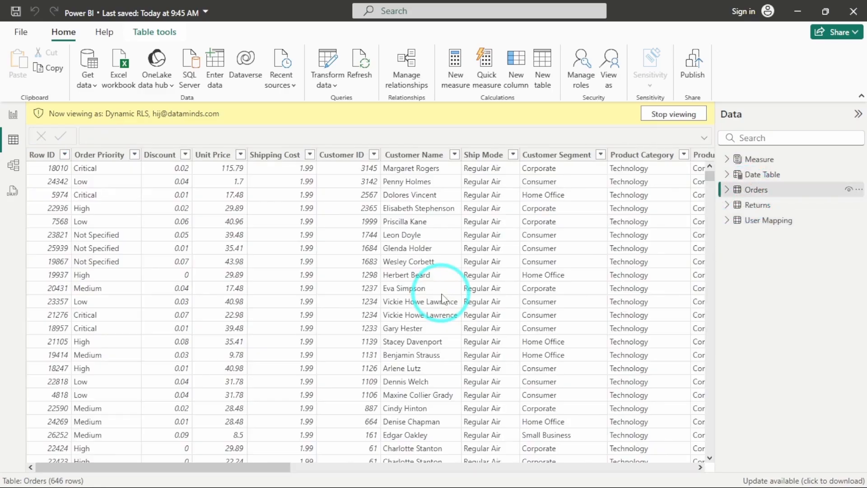
{"action": "scroll", "scroll_direction": "right", "scroll_amount": 3}
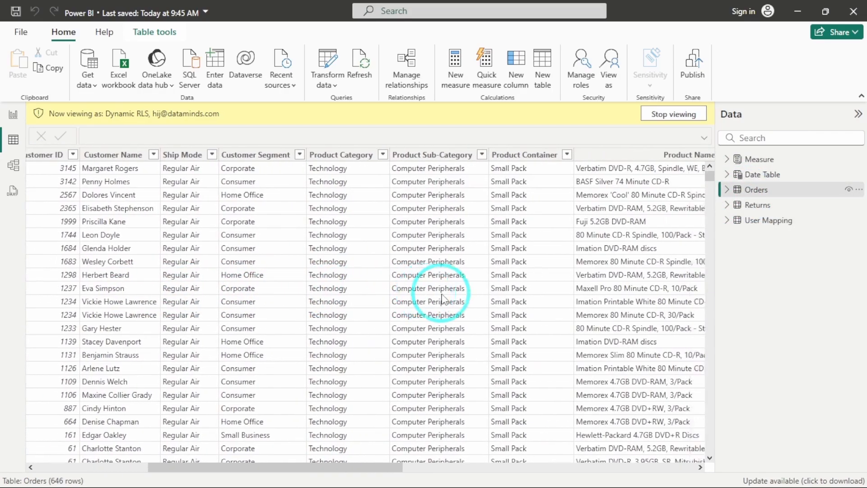
{"action": "scroll", "scroll_direction": "right", "scroll_amount": 3}
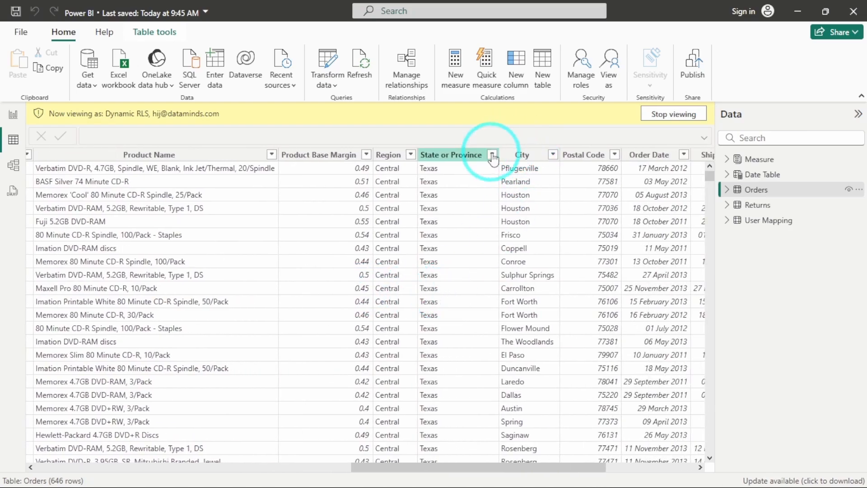
{"action": "left_click", "coordinate": [492, 154]}
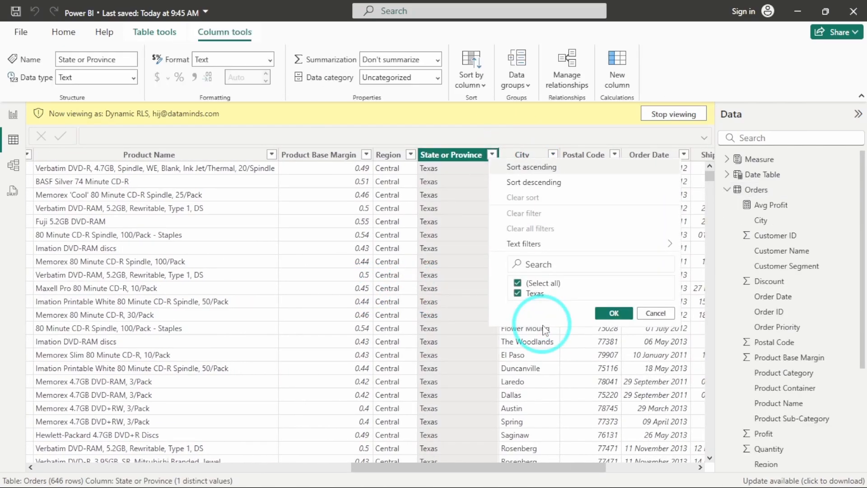
{"action": "left_click", "coordinate": [613, 312]}
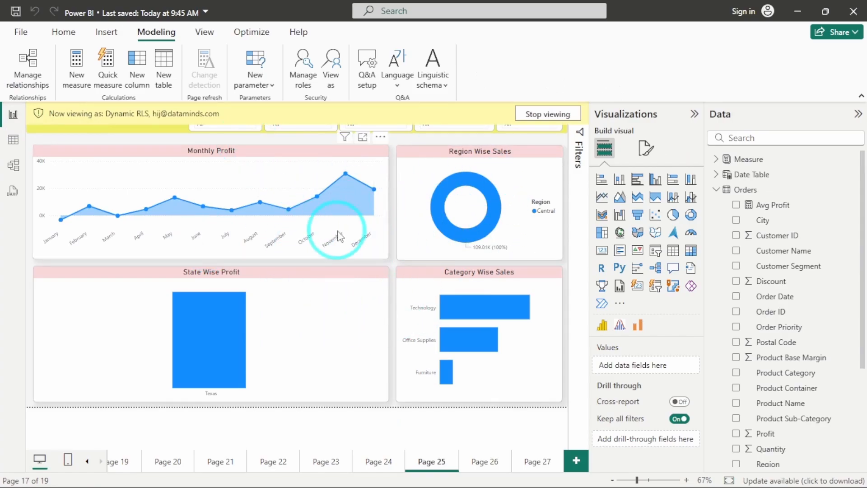
{"action": "mouse_move", "coordinate": [231, 349]}
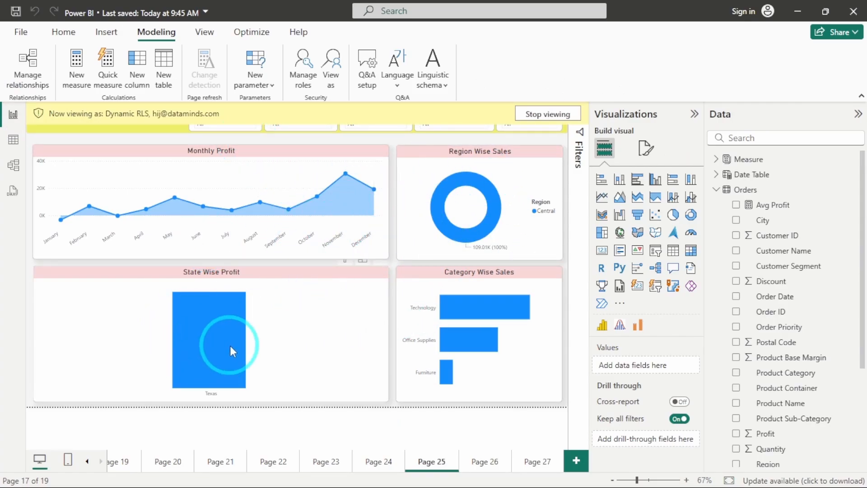
{"action": "mouse_move", "coordinate": [393, 263]}
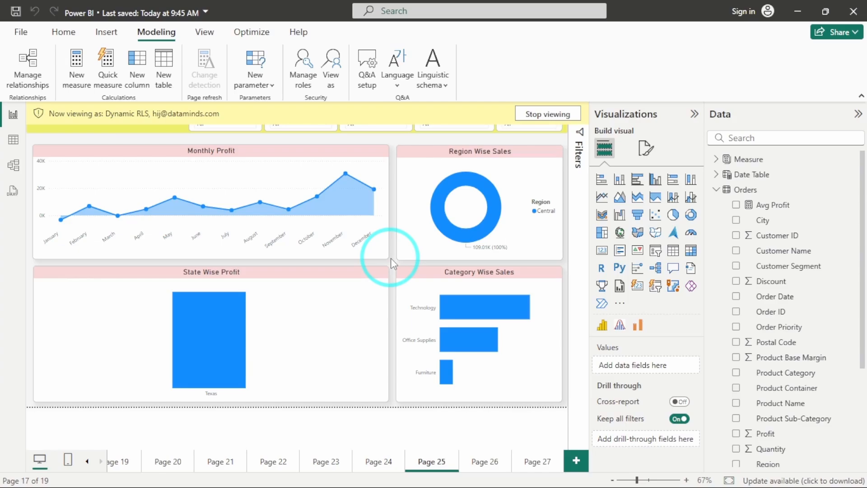
{"action": "mouse_move", "coordinate": [393, 269]}
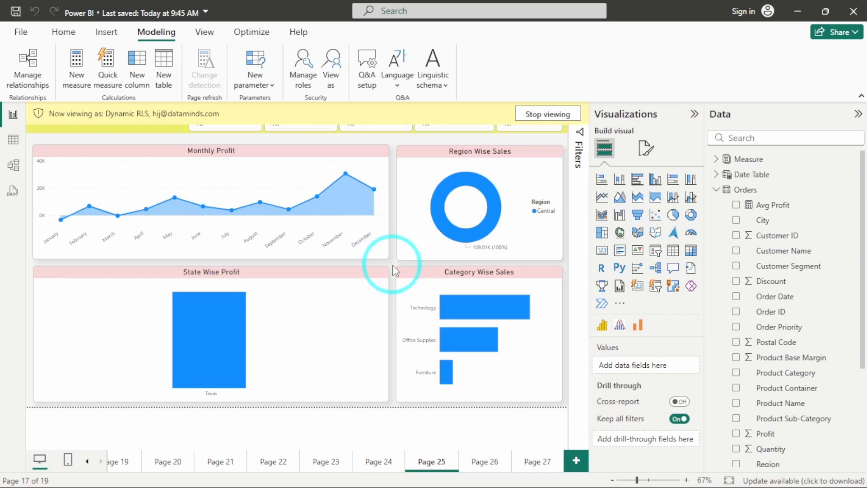
{"action": "mouse_move", "coordinate": [313, 232]}
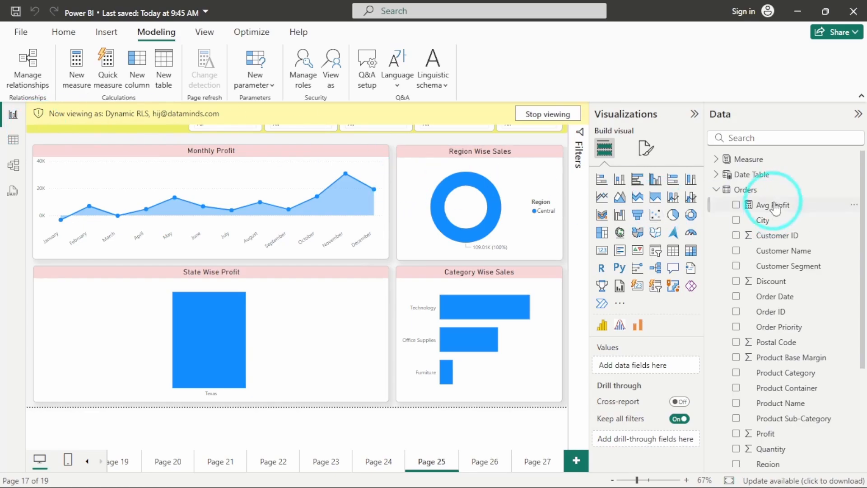
Collapse Orders in the Data pane and end role viewing so the dashboard shows all regions and states
{"action": "left_click", "coordinate": [717, 189]}
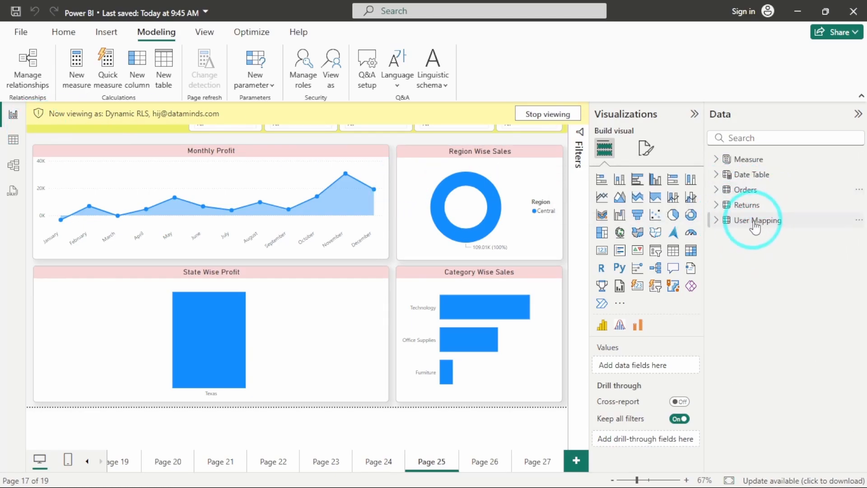
{"action": "mouse_move", "coordinate": [398, 193]}
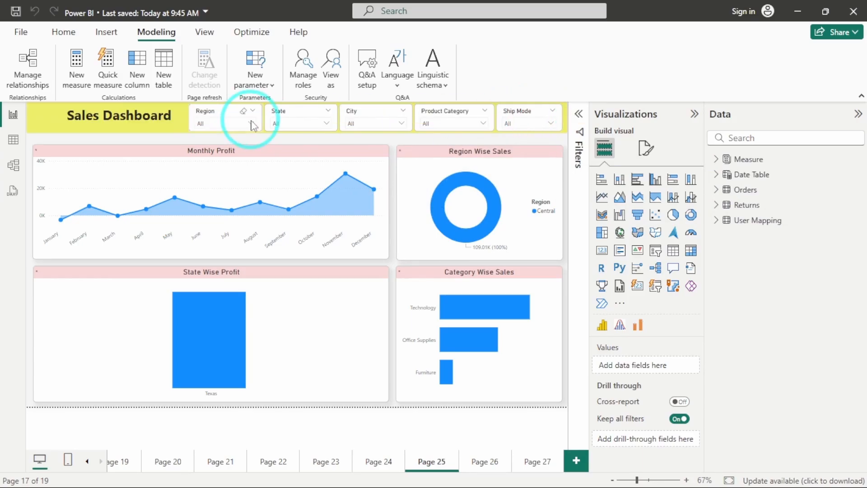
{"action": "left_click", "coordinate": [64, 31]}
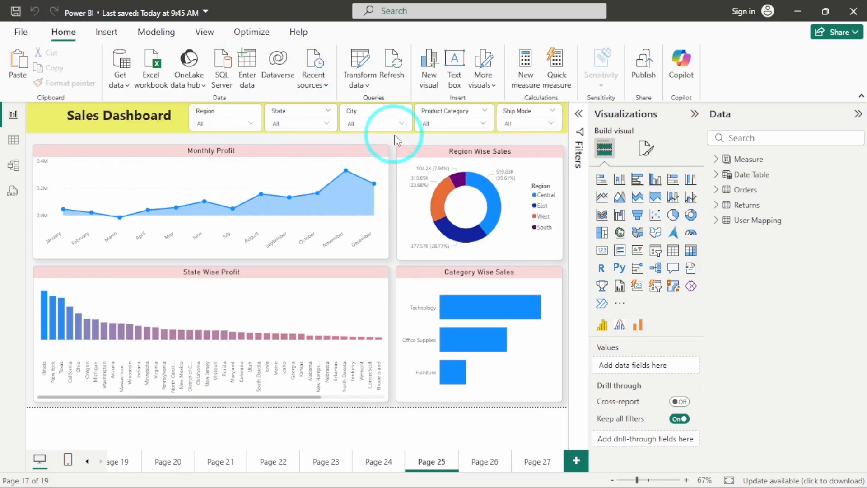